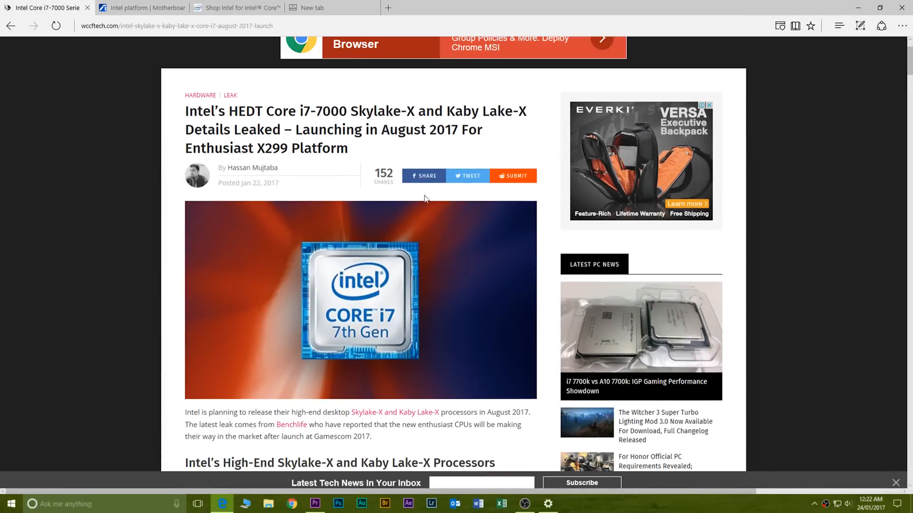
pyautogui.moveTo(504, 226)
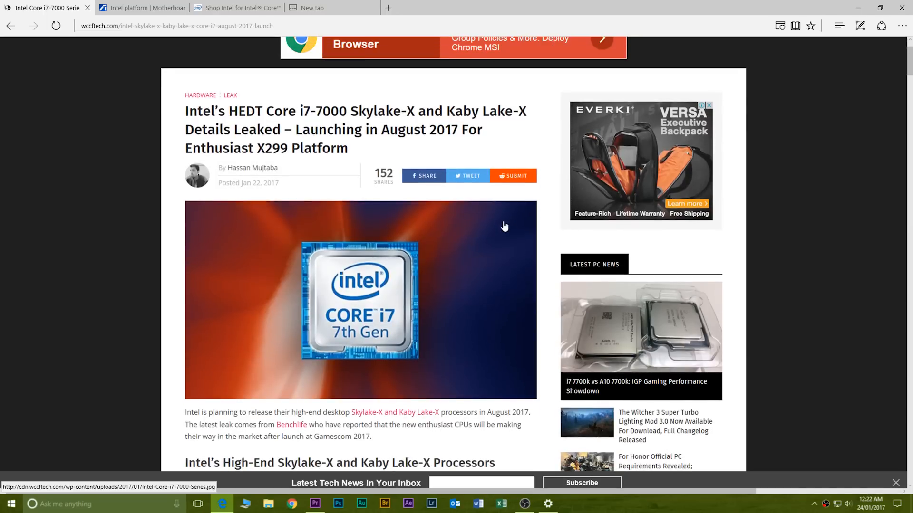
pyautogui.moveTo(511, 252)
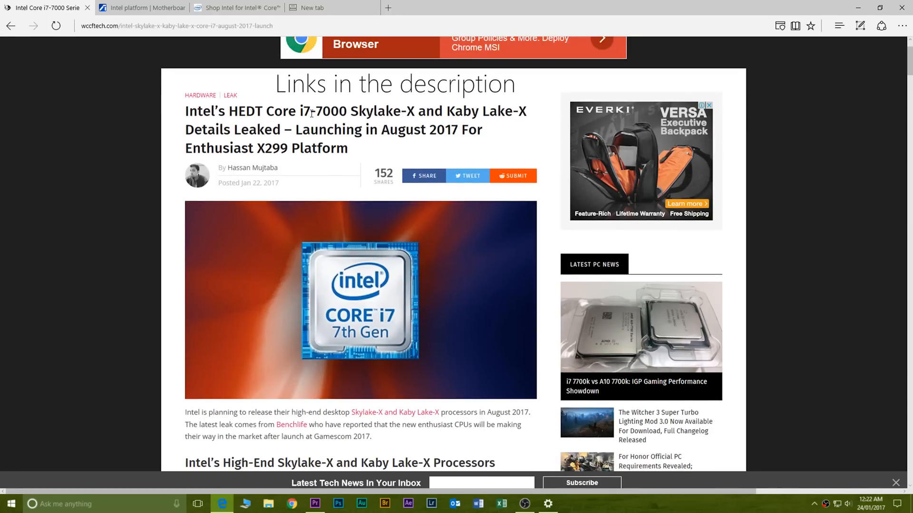
# Highlight and clear the headline's processor names, then scroll into the launch details.
pyautogui.moveTo(311, 111); pyautogui.dragTo(526, 111)
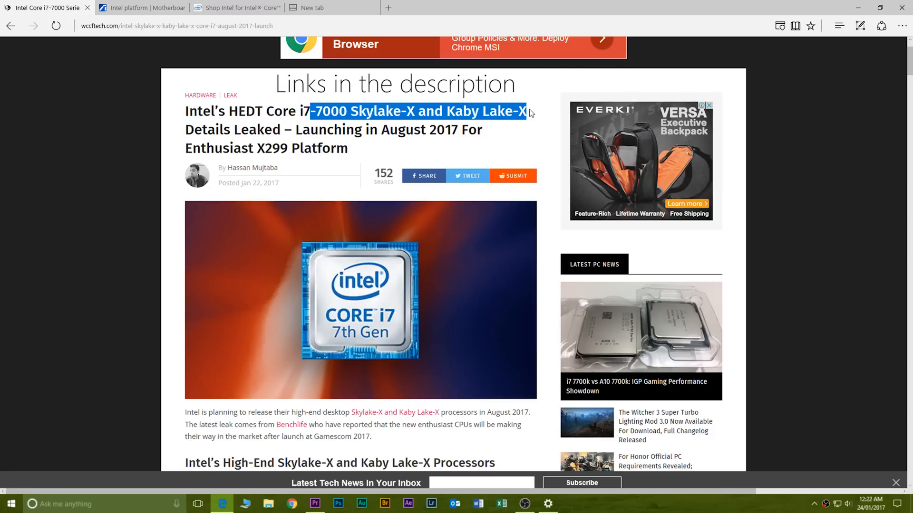
pyautogui.click(530, 127)
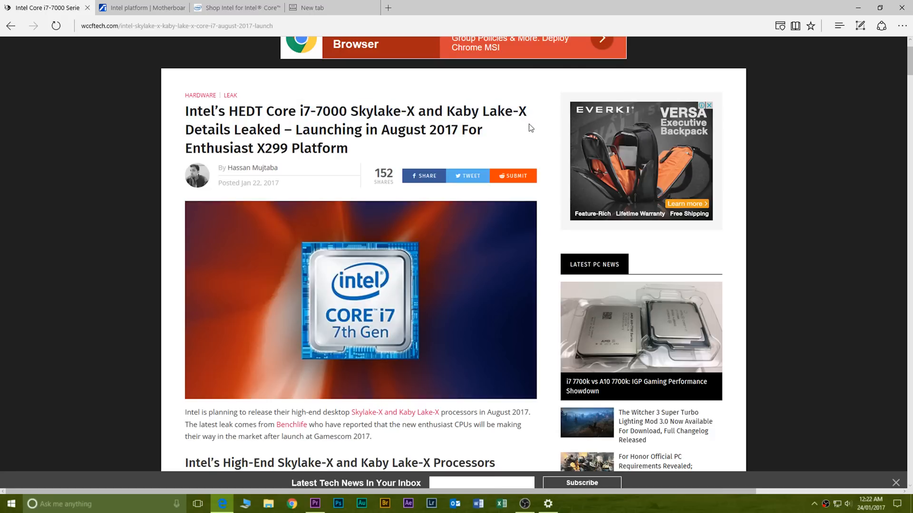
pyautogui.moveTo(252, 168)
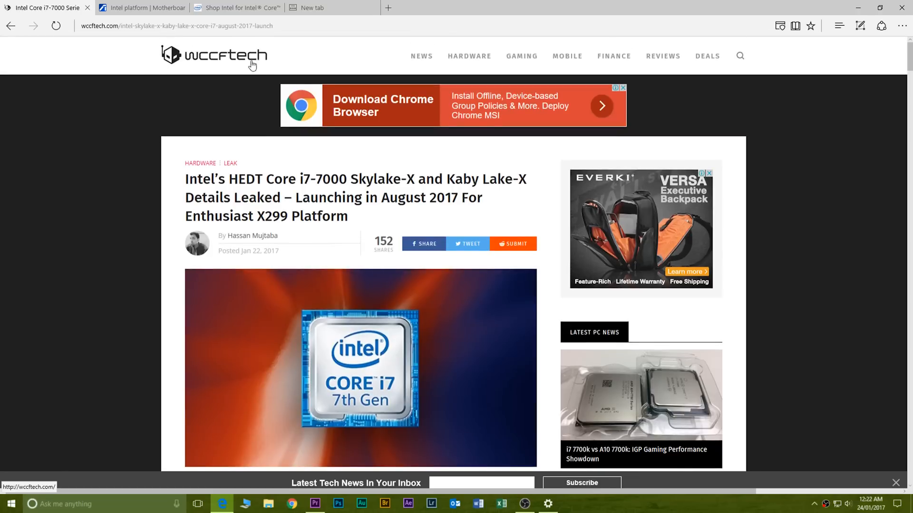
pyautogui.moveTo(290, 242)
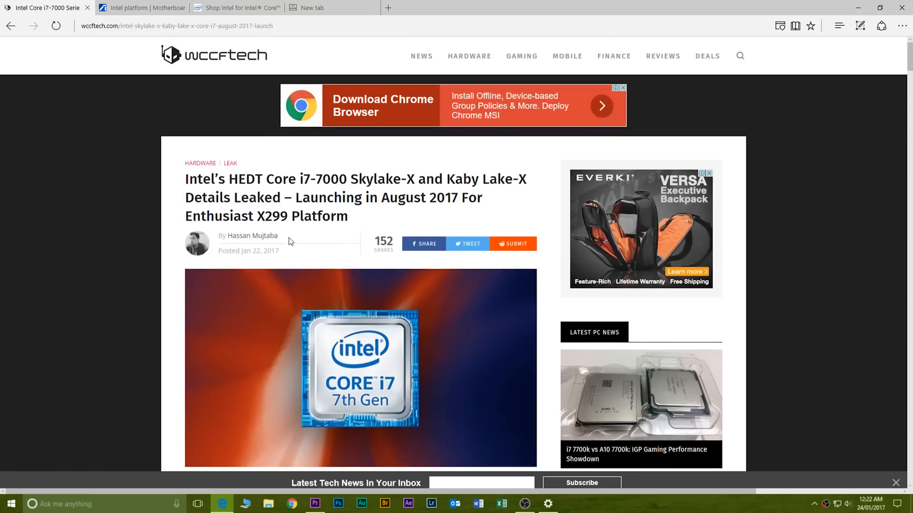
pyautogui.scroll(-3)
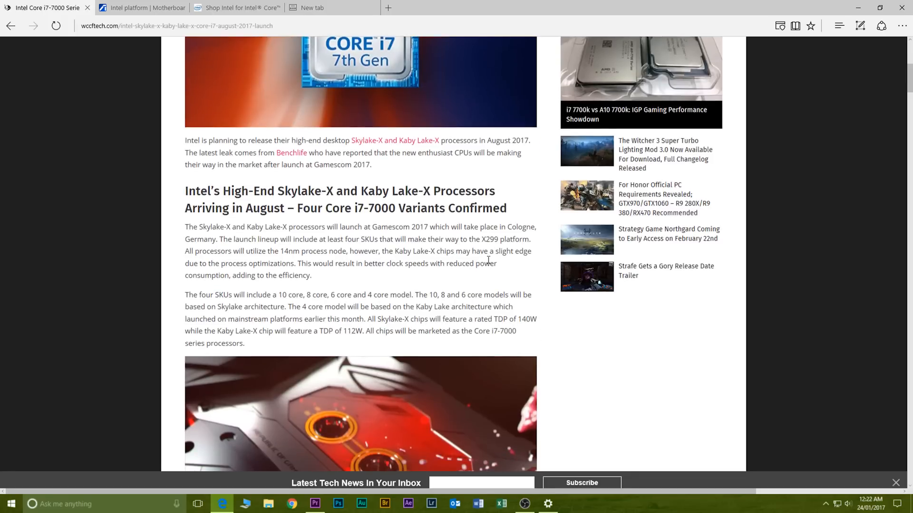
pyautogui.scroll(-3)
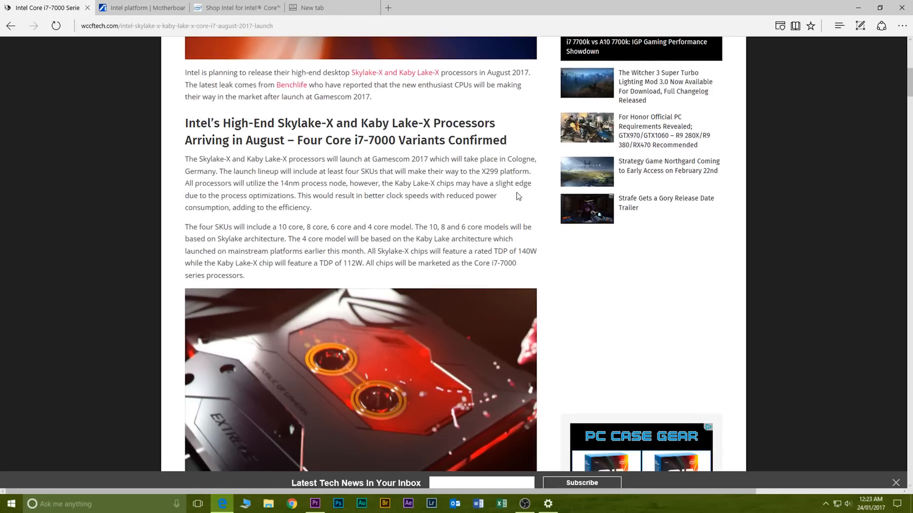
pyautogui.scroll(-3)
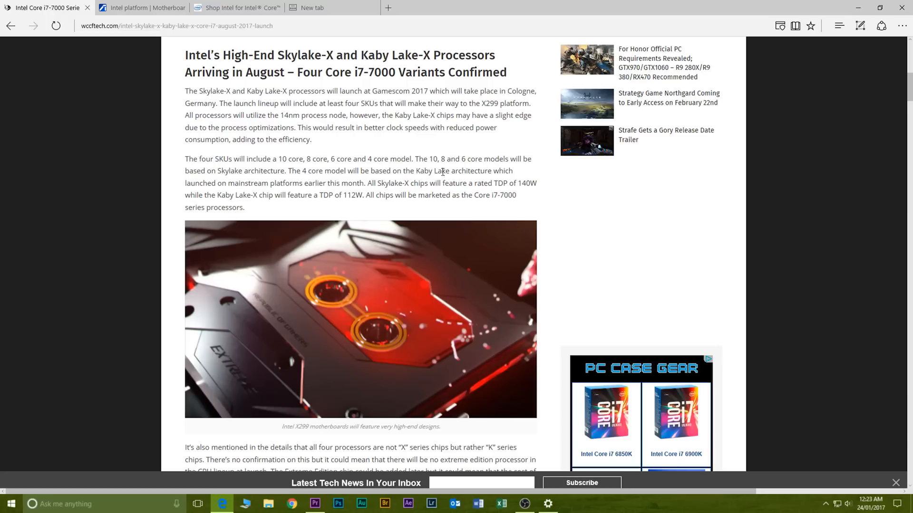
# Highlight the 10, 8 and 6 core and Skylake/Kaby Lake sentences, then scroll to the HEDT table.
pyautogui.moveTo(414, 159); pyautogui.dragTo(459, 159)
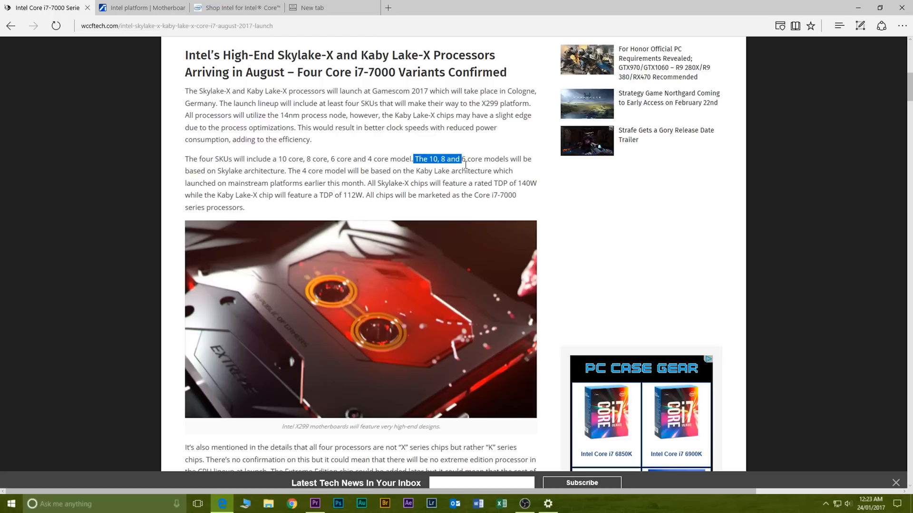
pyautogui.moveTo(460, 158); pyautogui.dragTo(513, 170)
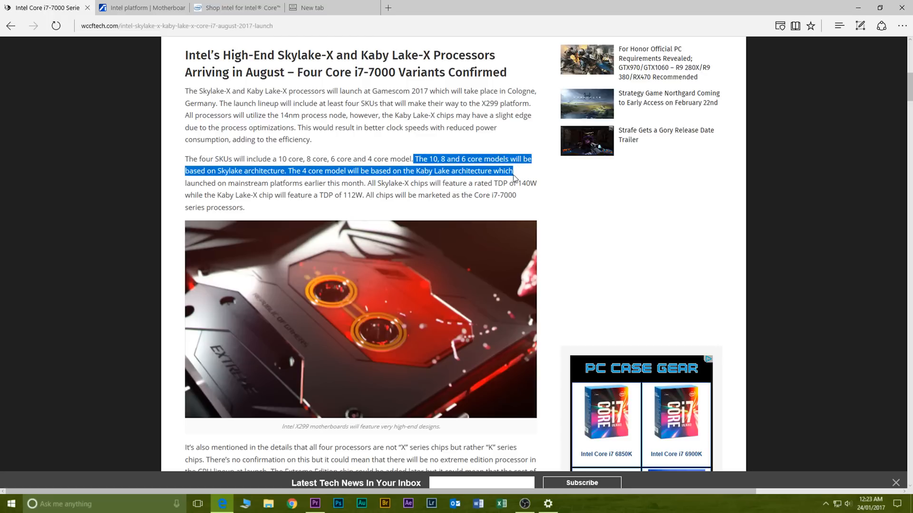
pyautogui.moveTo(561, 222)
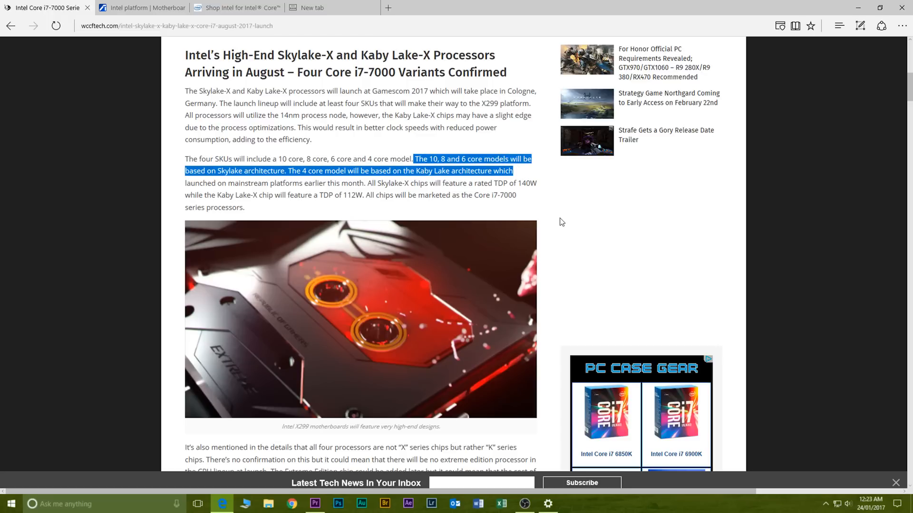
pyautogui.scroll(-3)
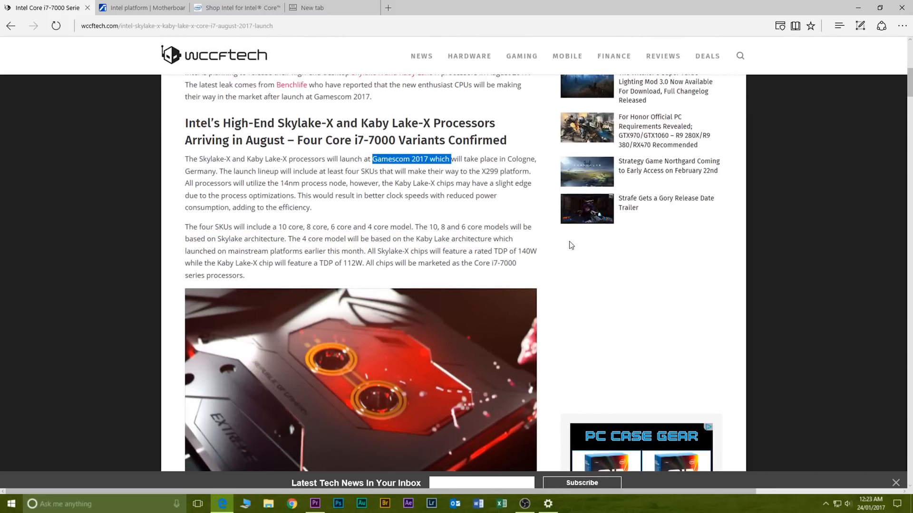
pyautogui.scroll(-3)
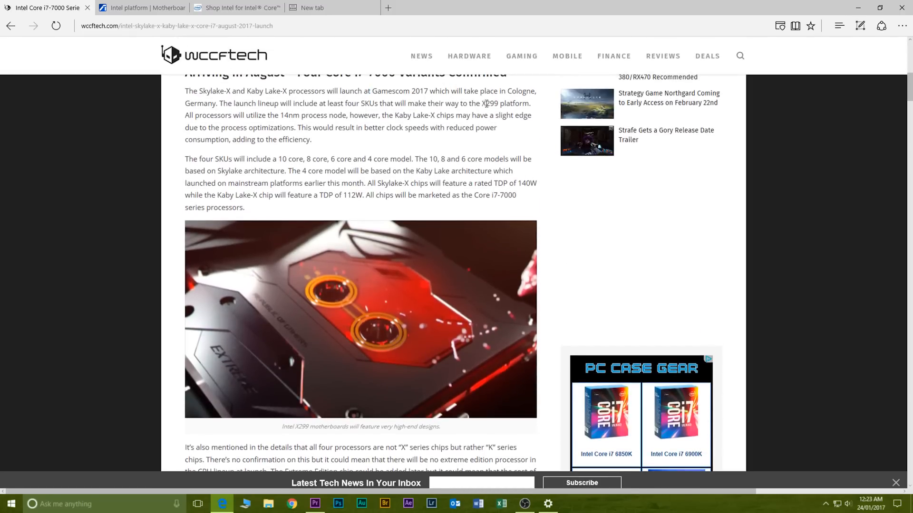
pyautogui.scroll(-3)
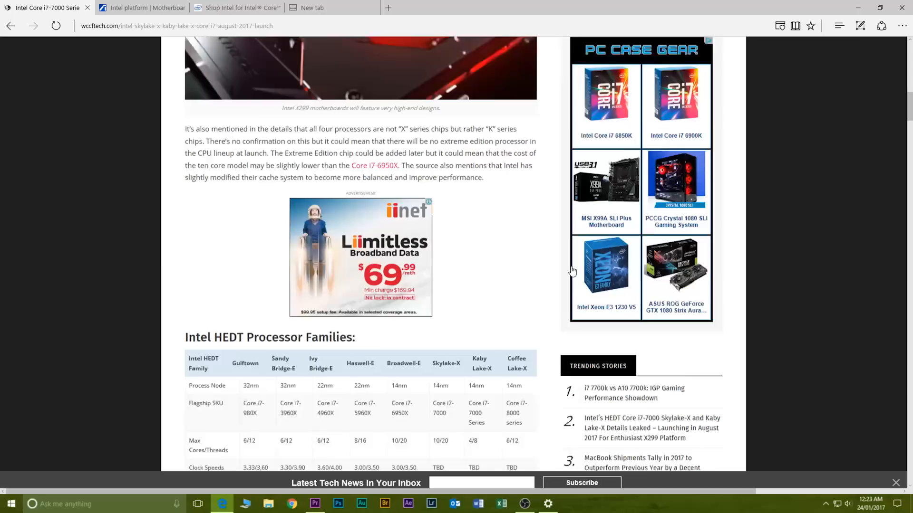
pyautogui.scroll(-3)
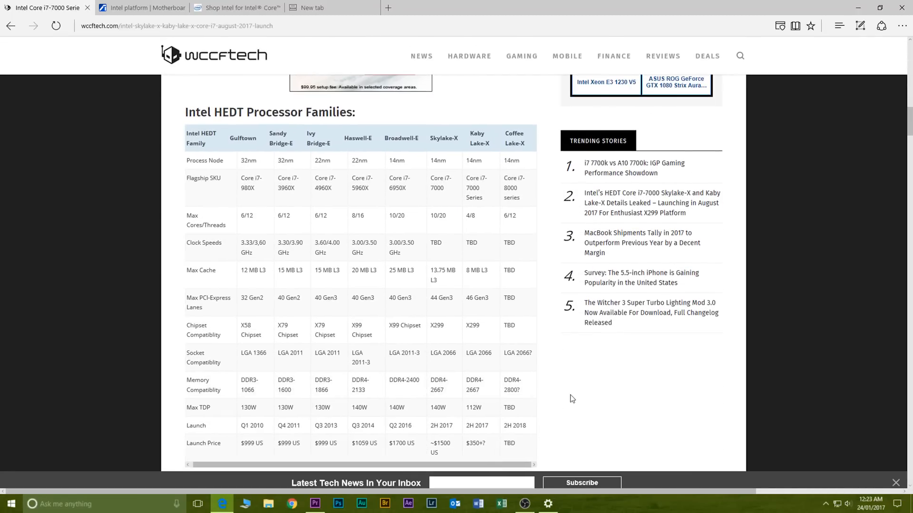
pyautogui.scroll(-3)
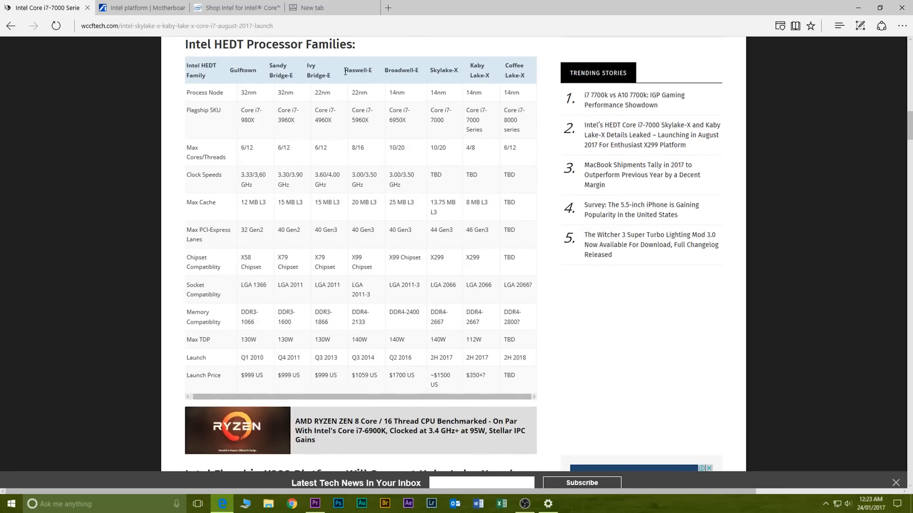
pyautogui.moveTo(345, 70); pyautogui.dragTo(479, 75)
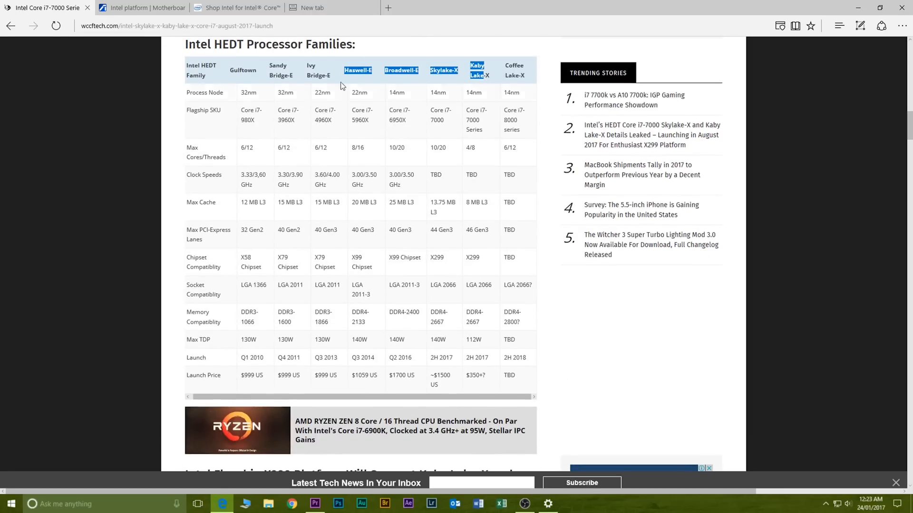
pyautogui.moveTo(424, 160)
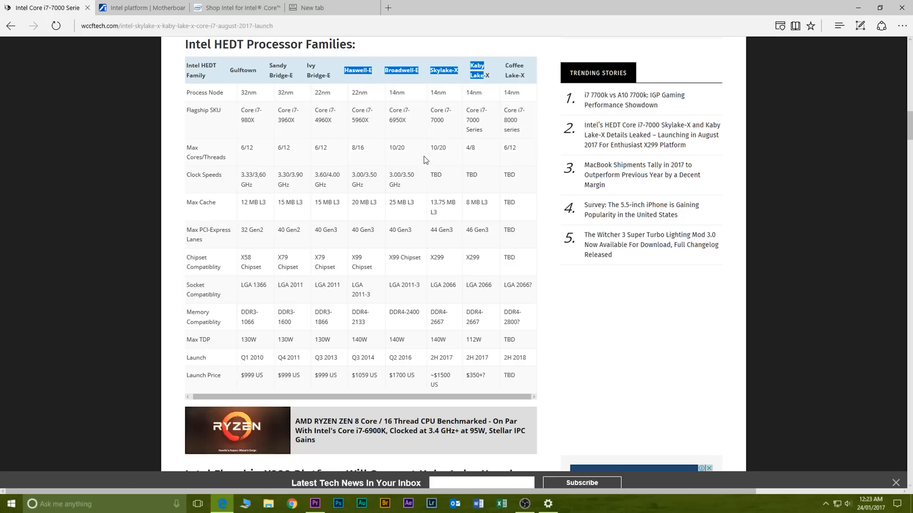
pyautogui.moveTo(403, 156)
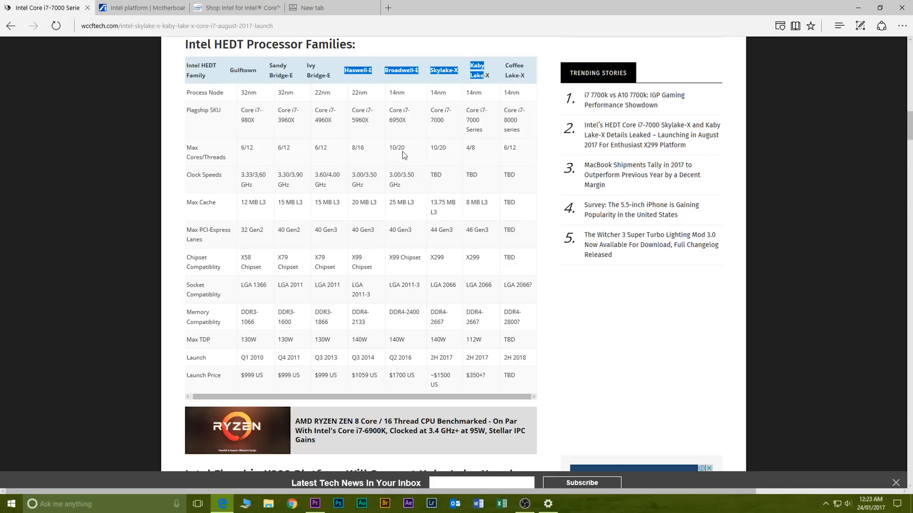
pyautogui.moveTo(355, 144)
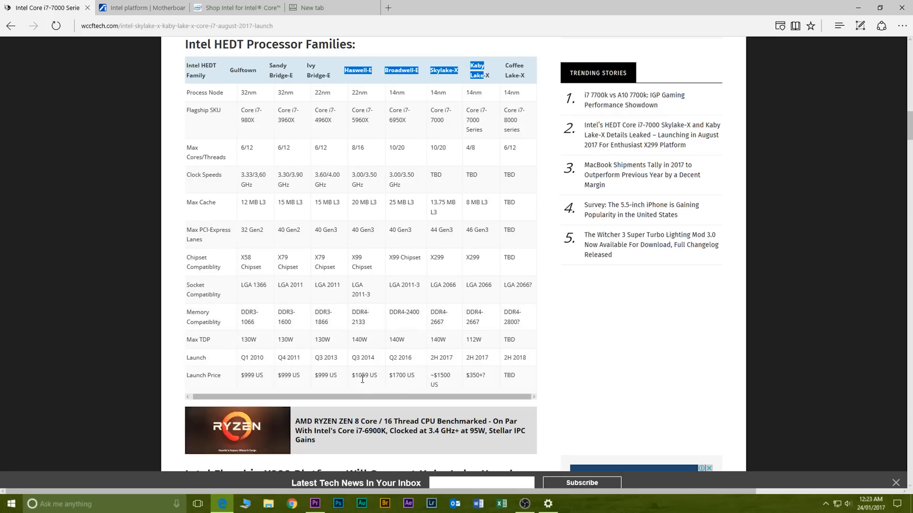
pyautogui.moveTo(479, 266)
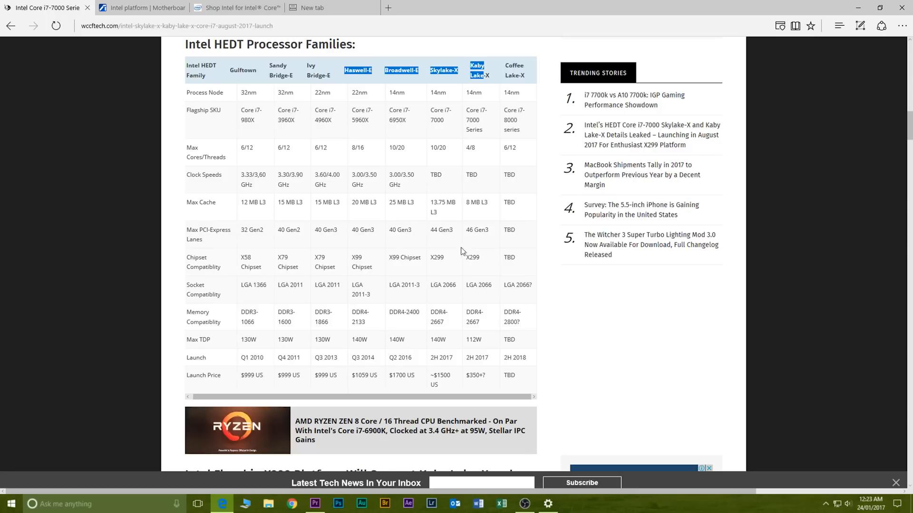
pyautogui.moveTo(458, 223)
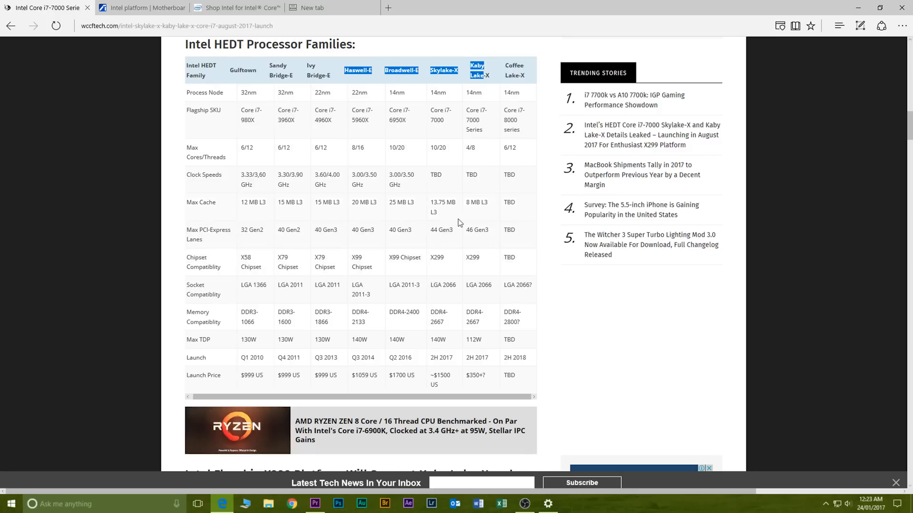
# Switch to the ASUS Intel platform motherboards page and scroll down the board list.
pyautogui.click(143, 8)
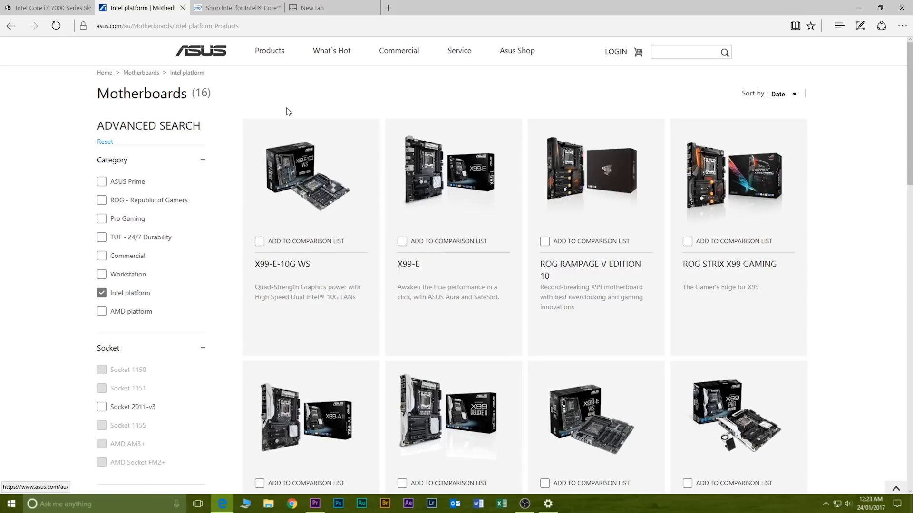
pyautogui.scroll(-3)
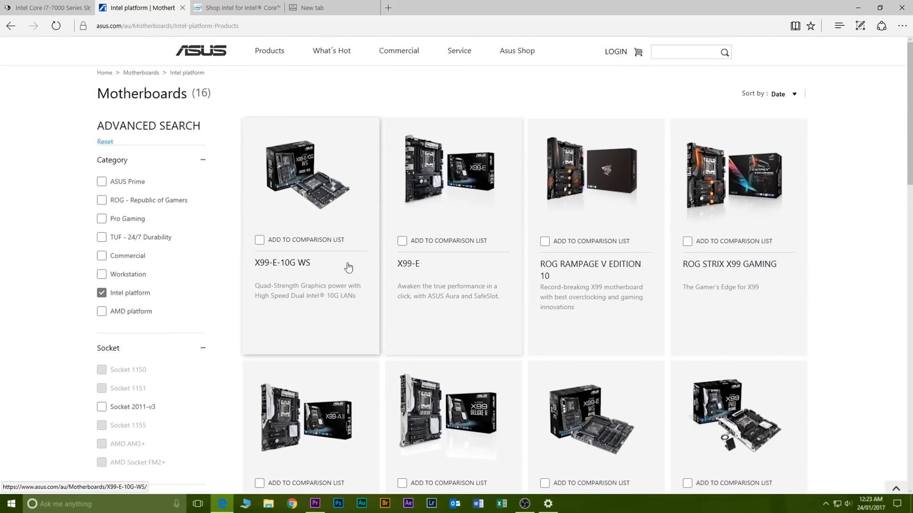
pyautogui.scroll(-3)
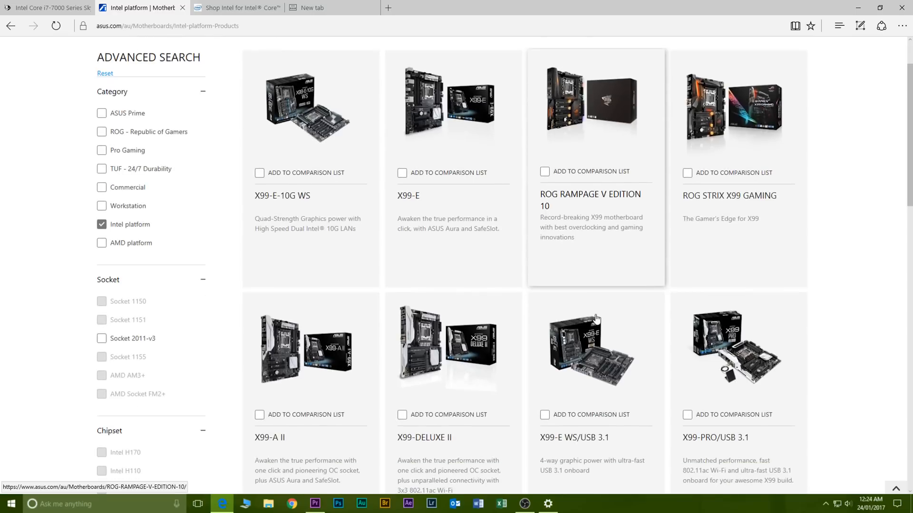
pyautogui.scroll(-3)
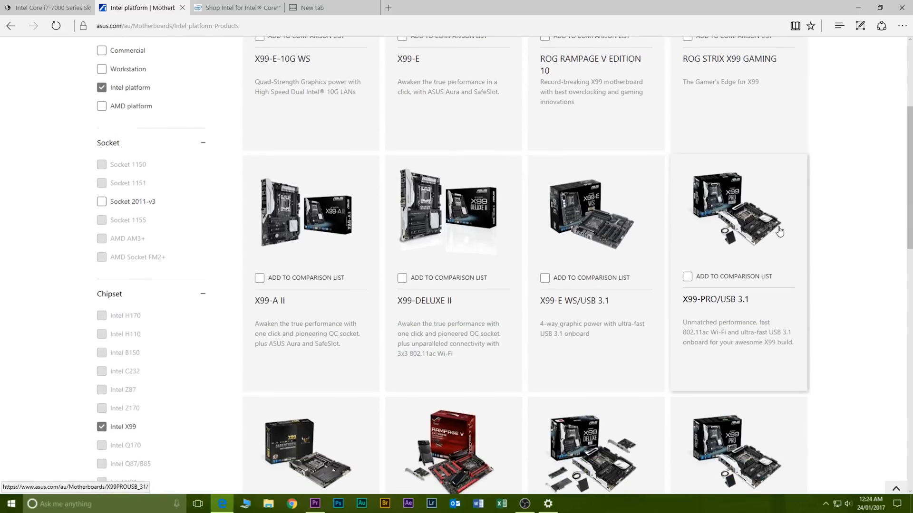
pyautogui.scroll(-3)
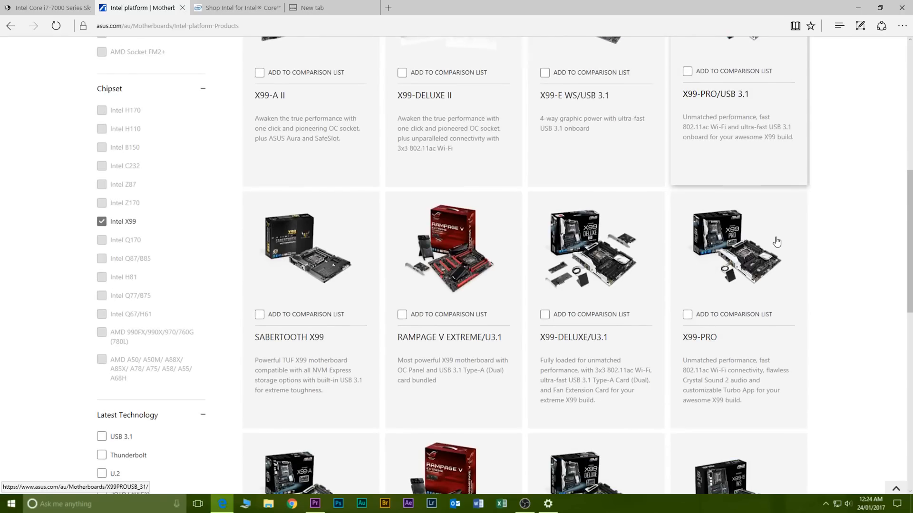
pyautogui.scroll(-3)
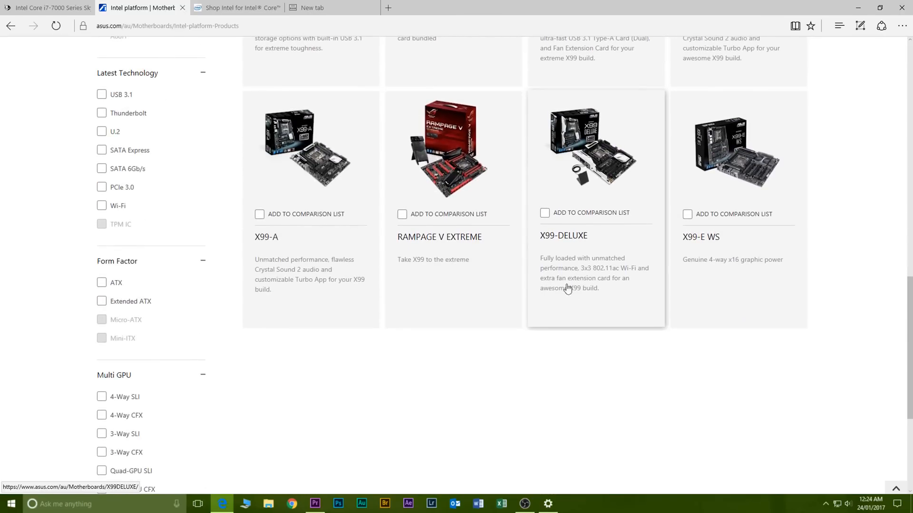
pyautogui.scroll(-3)
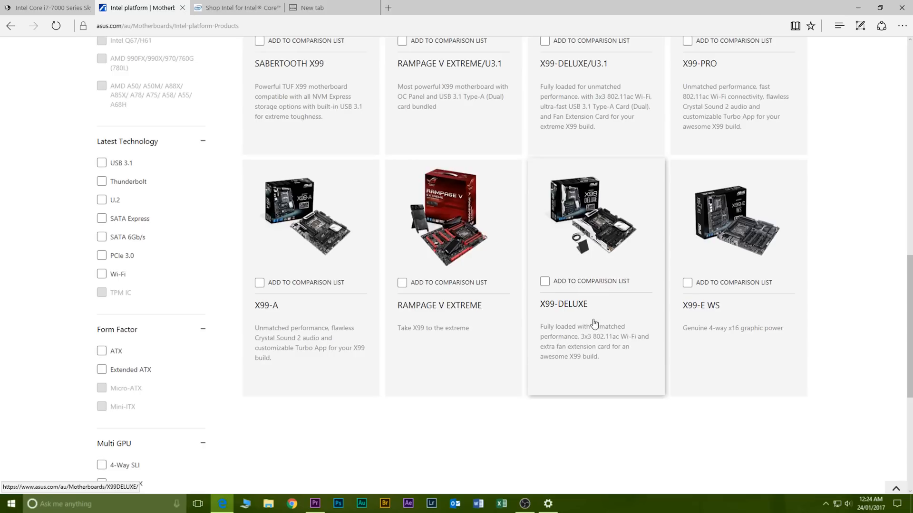
# Add X99-DELUXE and ROG RAMPAGE V EDITION 10 to comparison and open Compare Now.
pyautogui.click(544, 281)
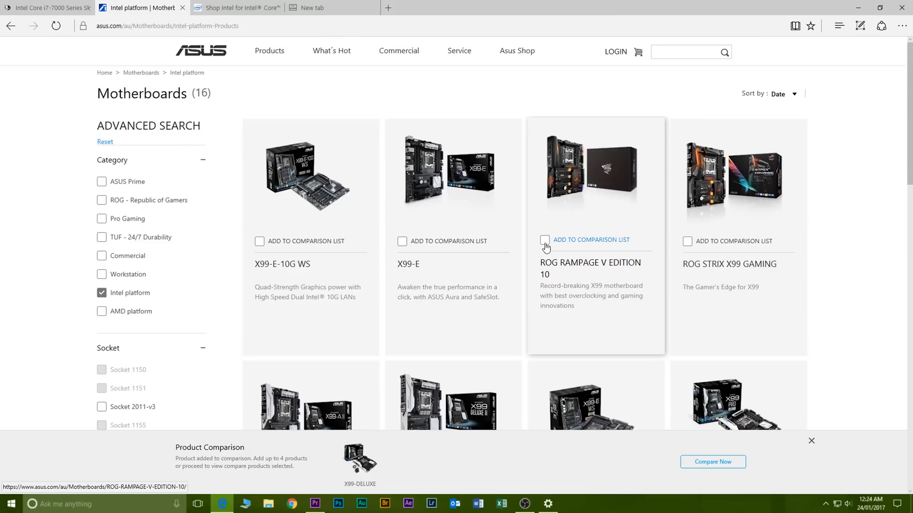
pyautogui.click(545, 241)
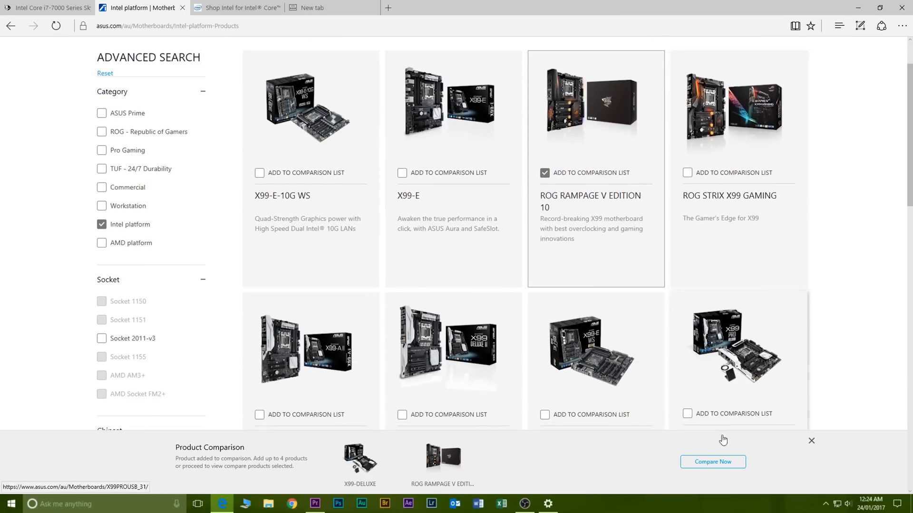
pyautogui.click(713, 462)
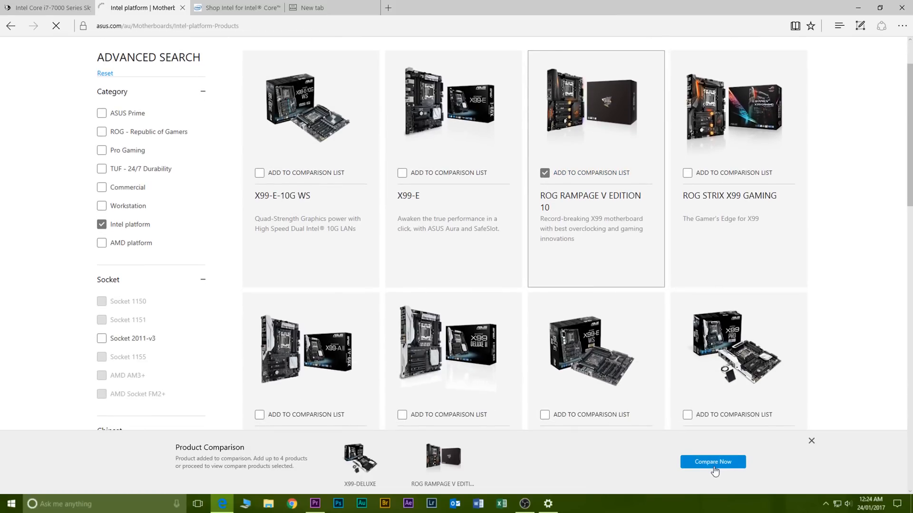
pyautogui.click(712, 462)
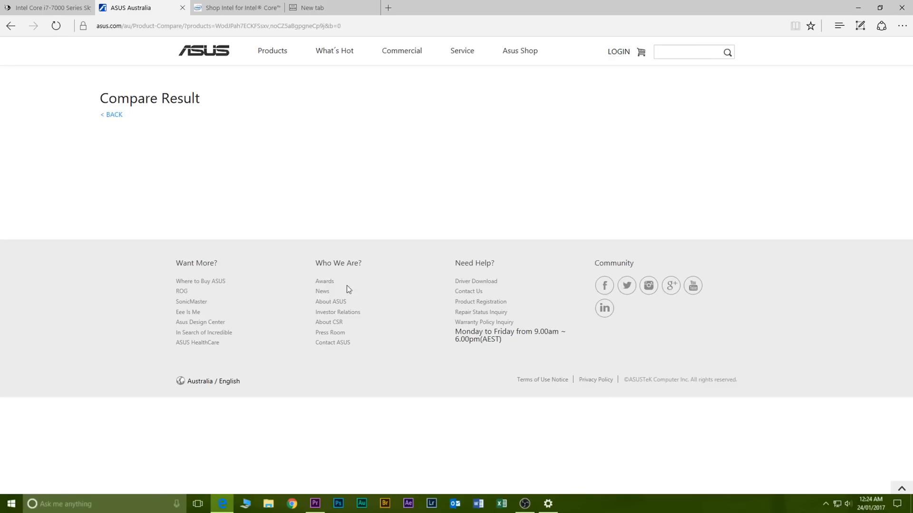
pyautogui.scroll(-3)
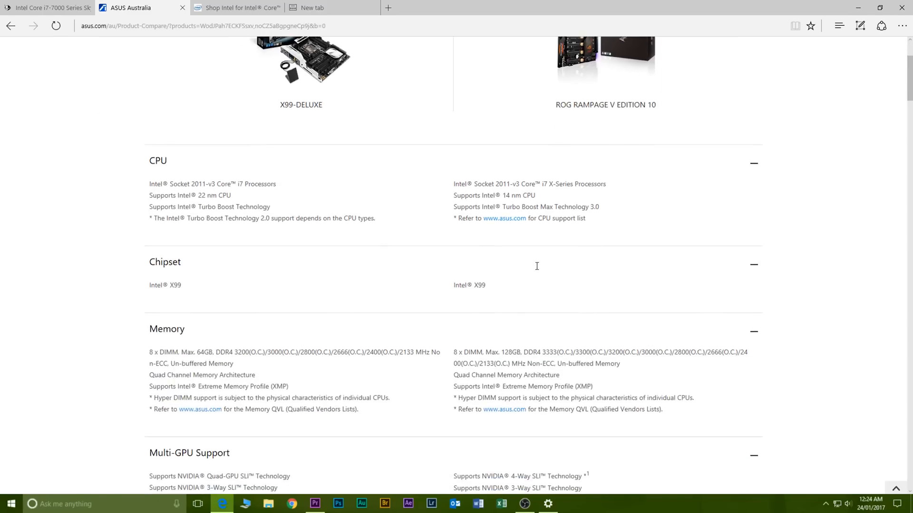
pyautogui.scroll(-3)
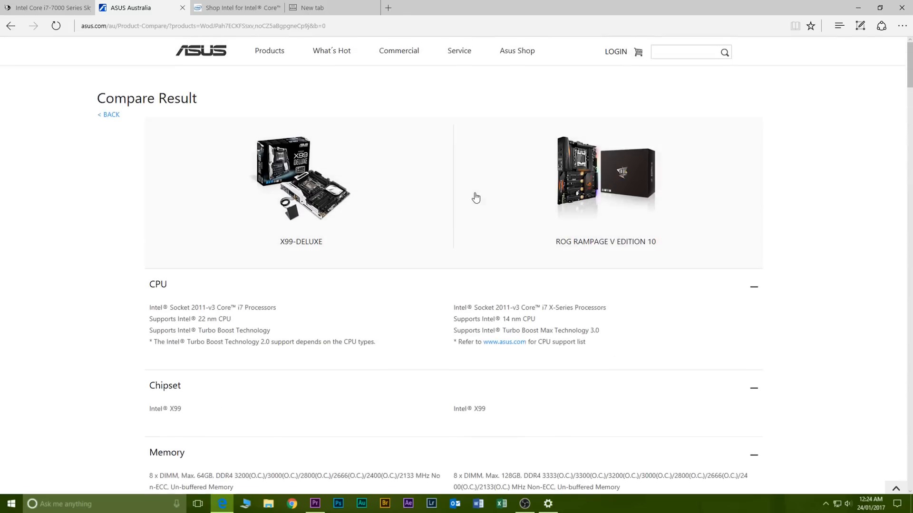
pyautogui.scroll(-3)
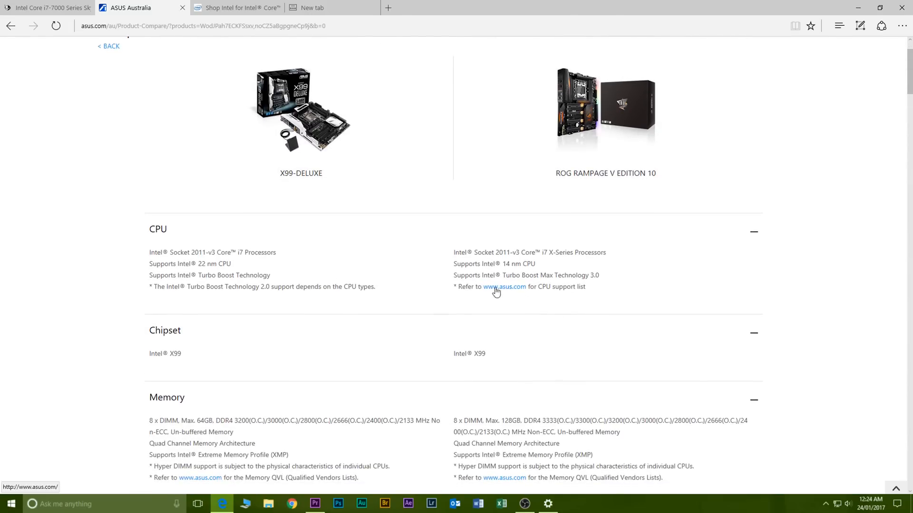
pyautogui.scroll(-3)
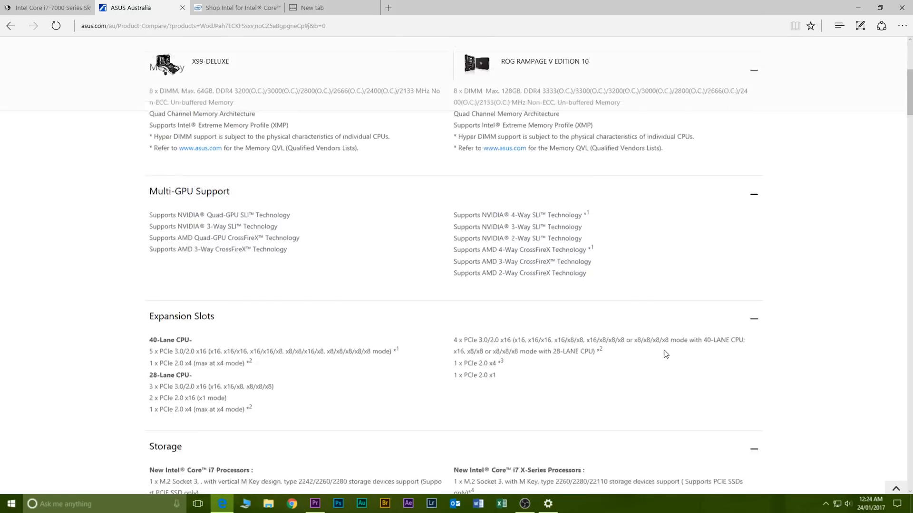
pyautogui.scroll(-3)
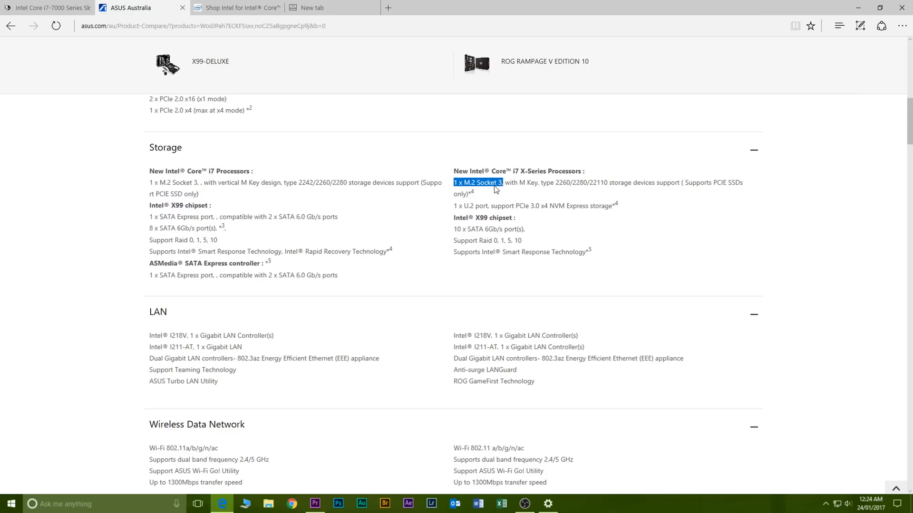
pyautogui.moveTo(221, 120)
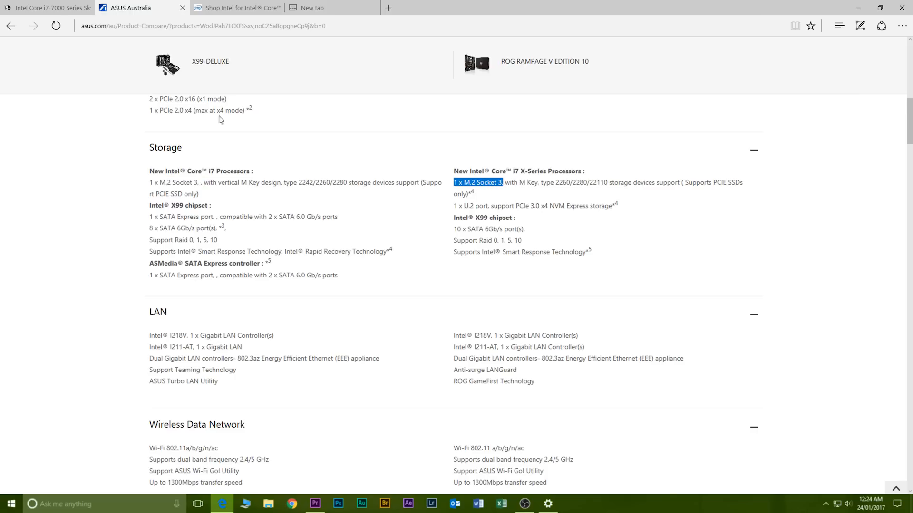
pyautogui.click(50, 7)
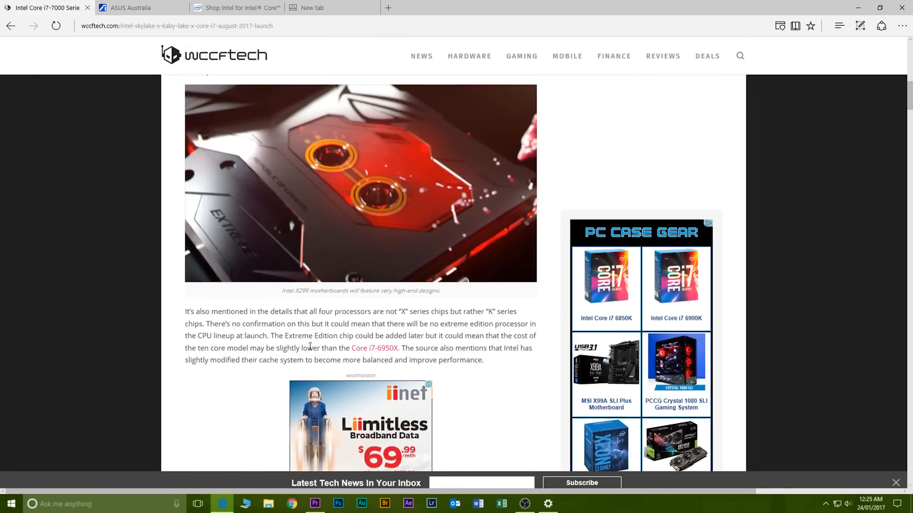
# Scroll to the HEDT Processor Families table and highlight its Max TDP row.
pyautogui.scroll(-3)
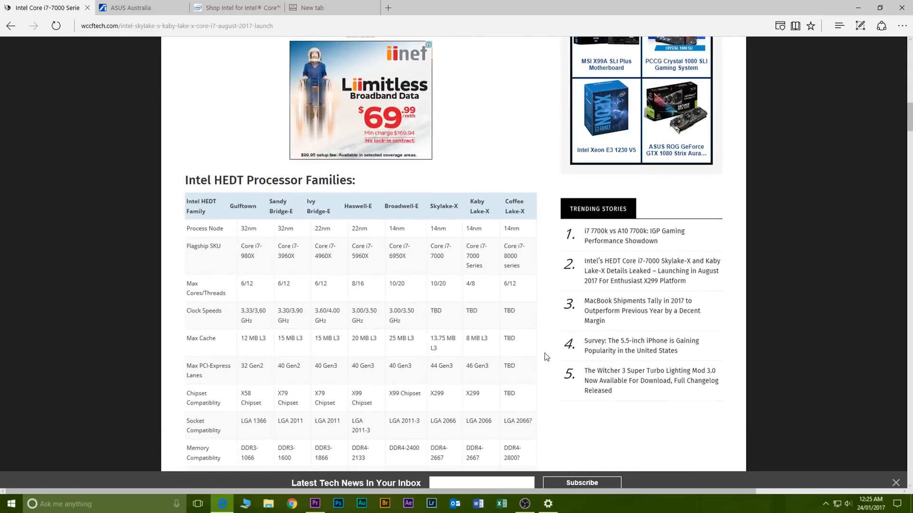
pyautogui.scroll(-3)
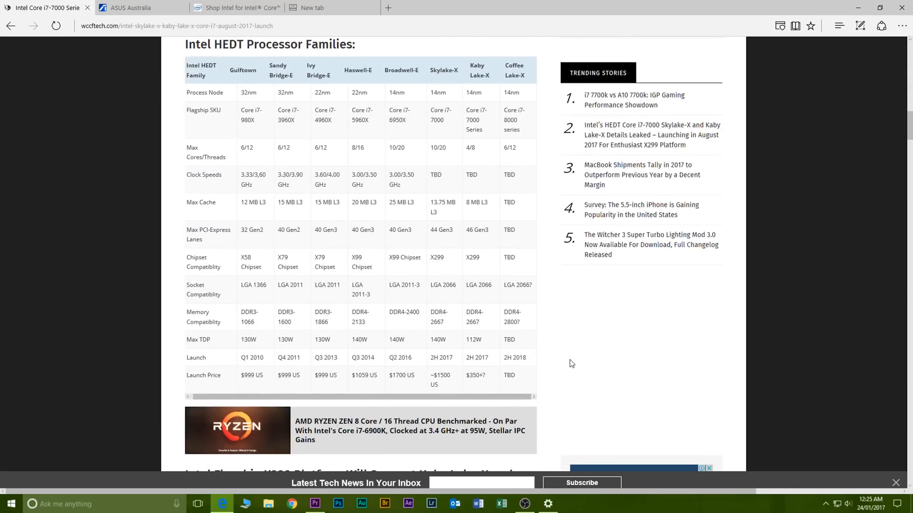
pyautogui.moveTo(249, 358)
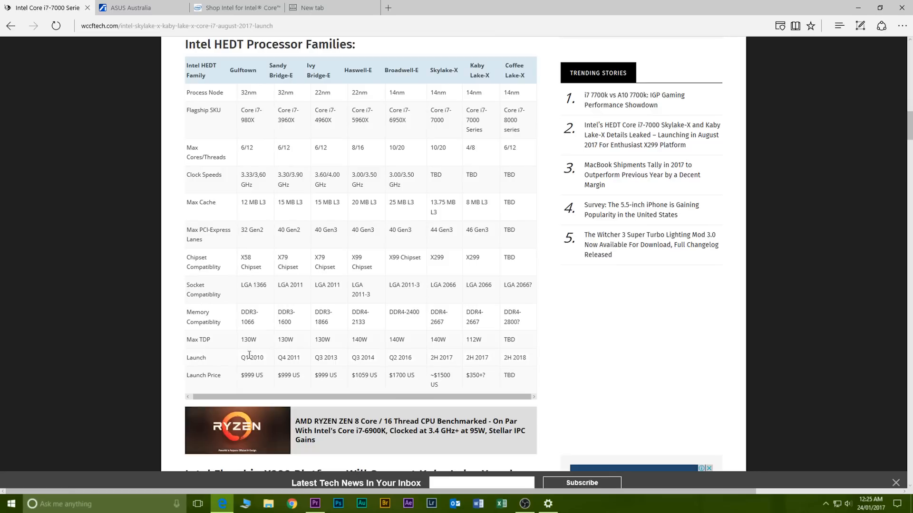
pyautogui.moveTo(249, 339); pyautogui.dragTo(446, 339)
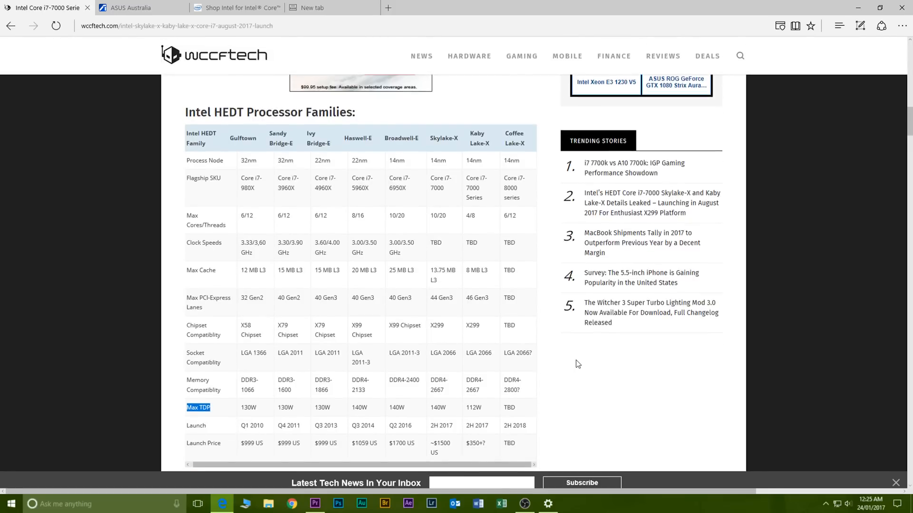
pyautogui.moveTo(446, 337)
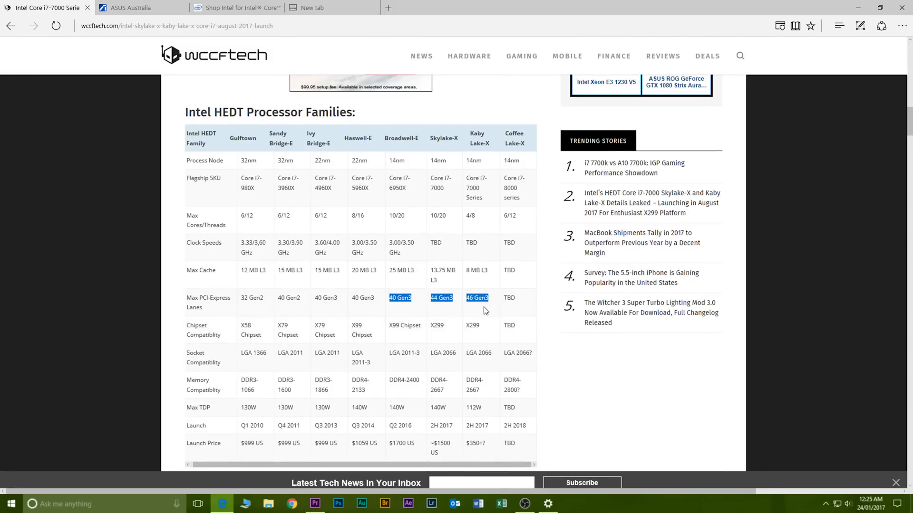
pyautogui.moveTo(399, 309)
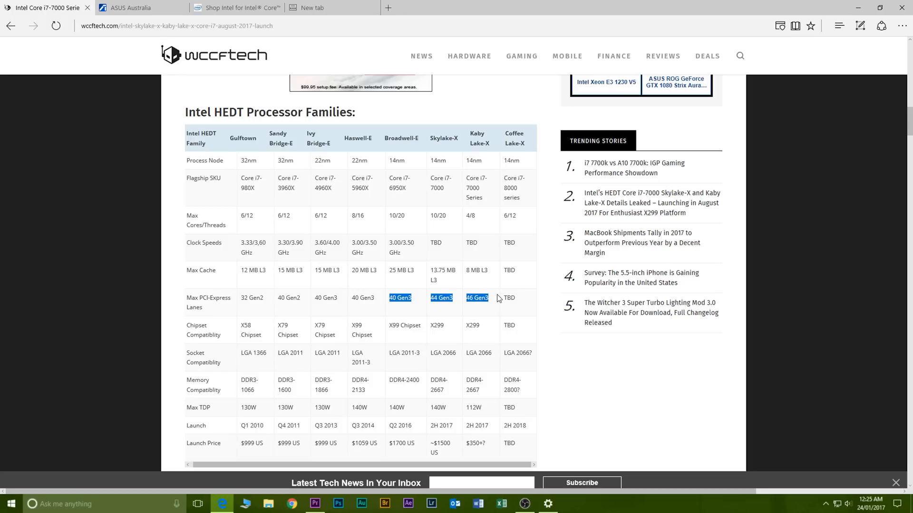
pyautogui.moveTo(423, 353)
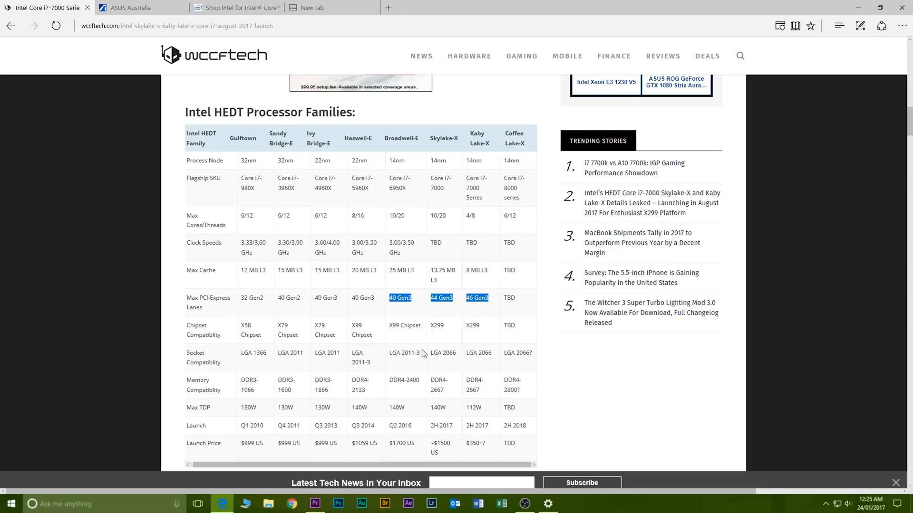
pyautogui.moveTo(451, 335)
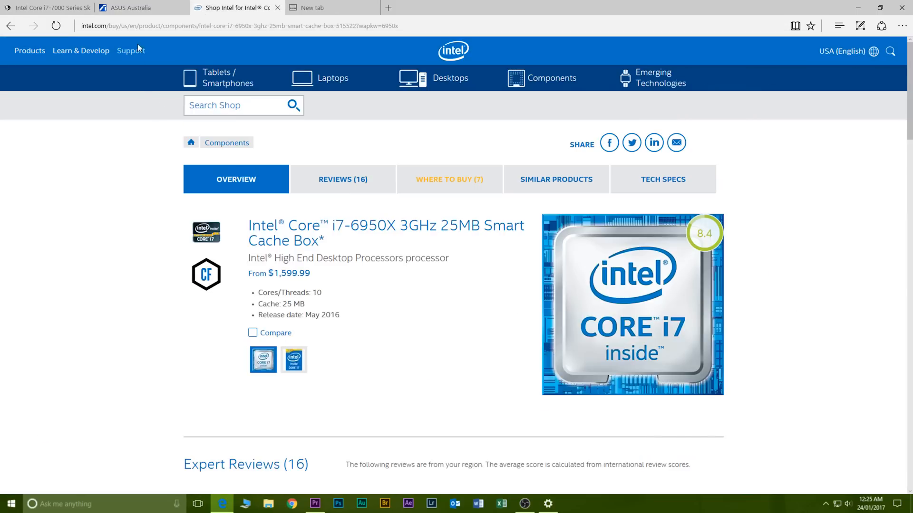
# Return to the ASUS comparison and read the LAN, audio, USB and special features specs.
pyautogui.click(140, 7)
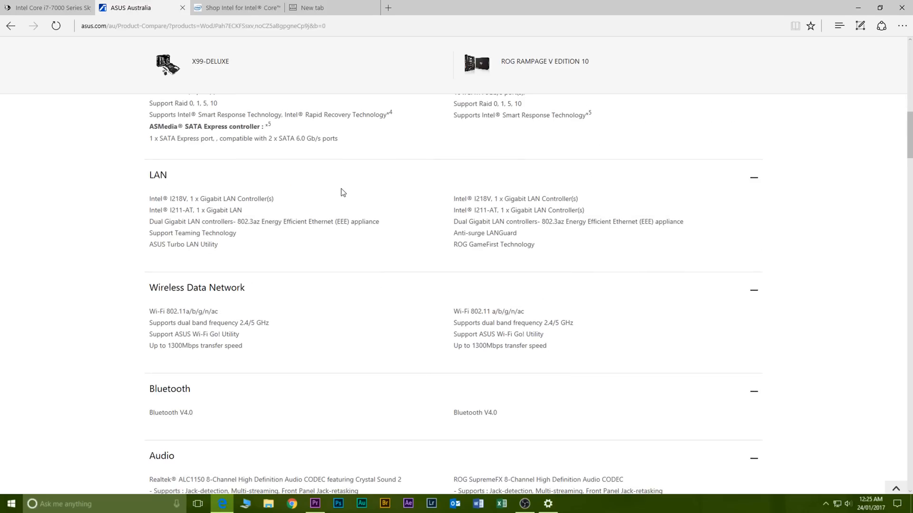
pyautogui.scroll(-3)
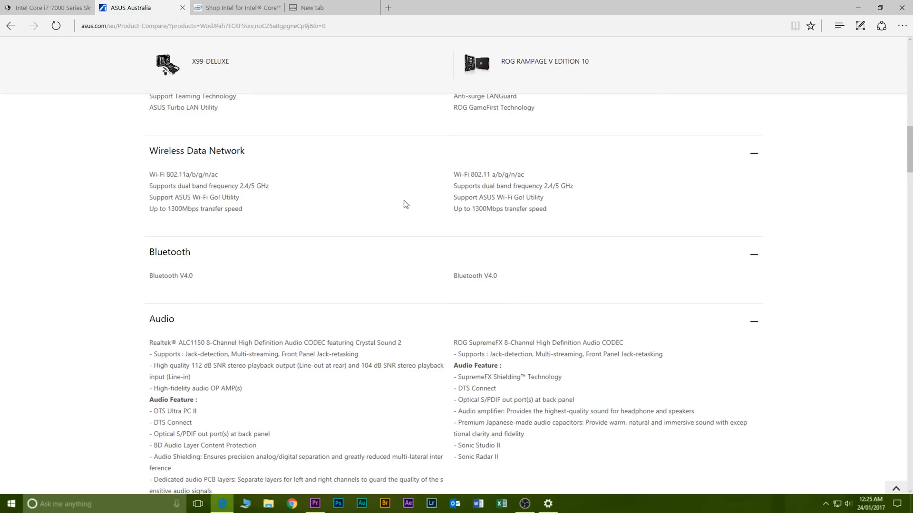
pyautogui.scroll(-3)
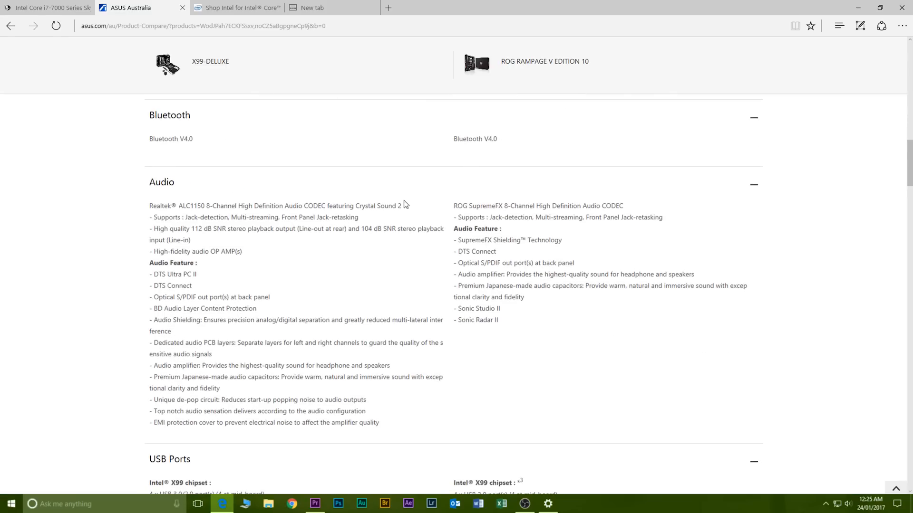
pyautogui.scroll(-3)
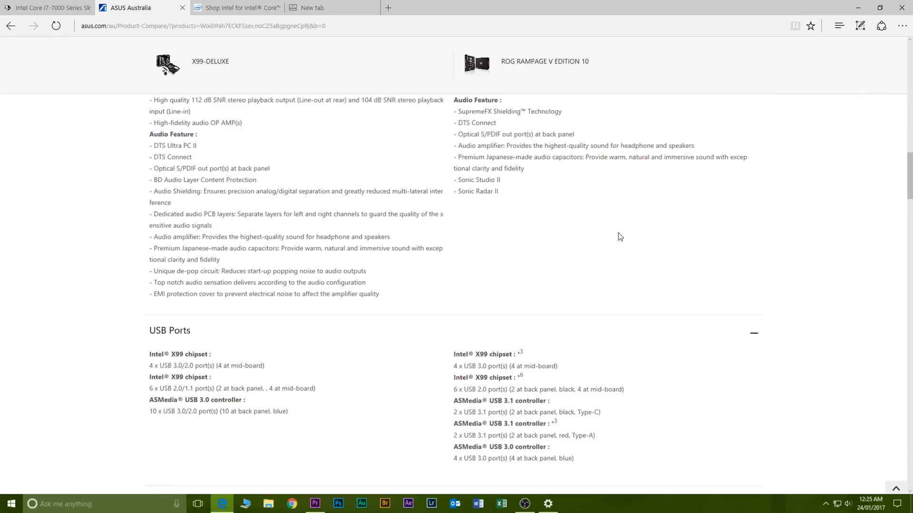
pyautogui.scroll(-3)
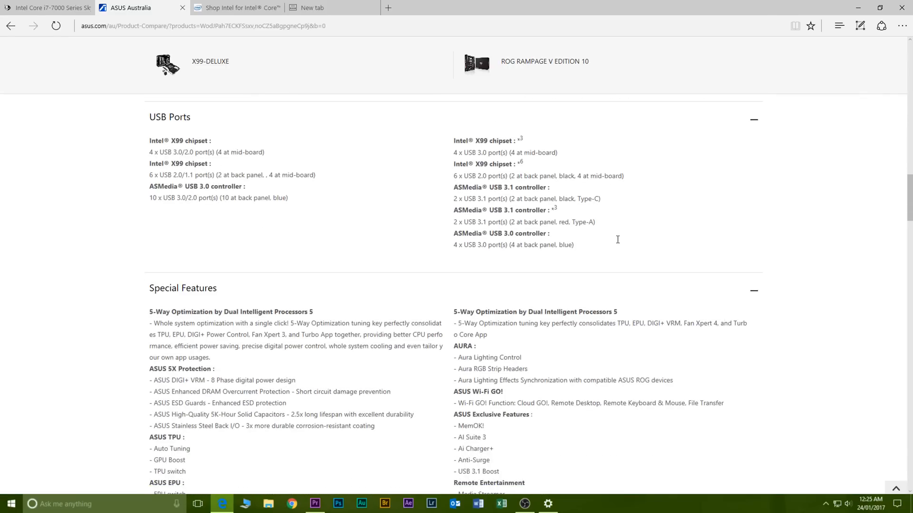
pyautogui.scroll(-3)
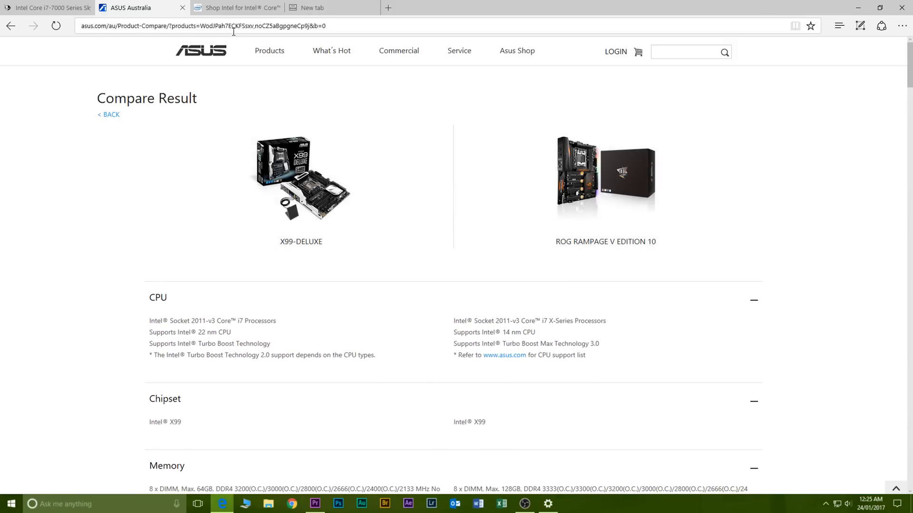
pyautogui.click(236, 7)
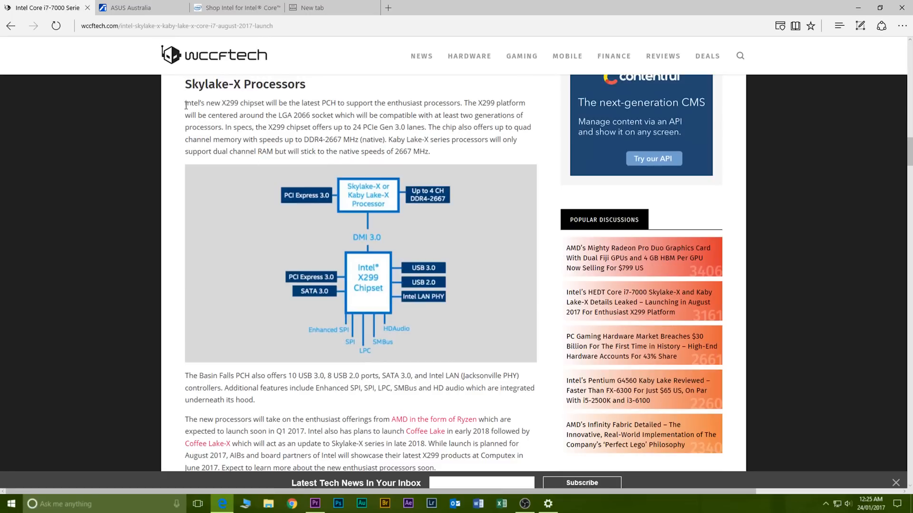
# Highlight and clear the Skylake-X Processors section text, then scroll to the diagram.
pyautogui.moveTo(185, 103); pyautogui.dragTo(511, 419)
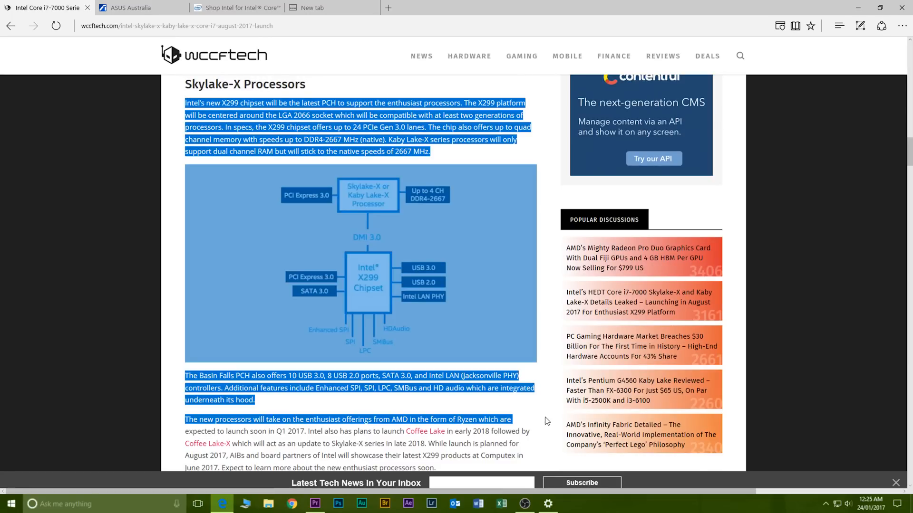
pyautogui.click(545, 420)
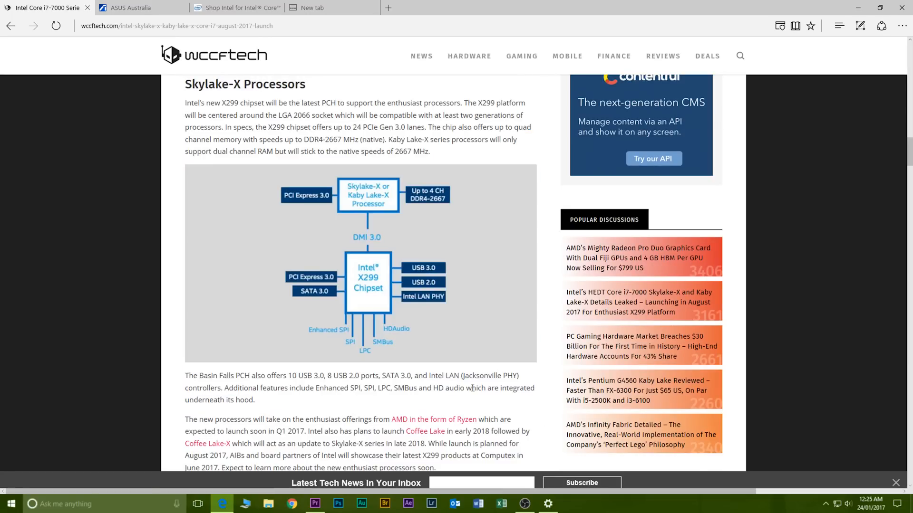
pyautogui.scroll(-3)
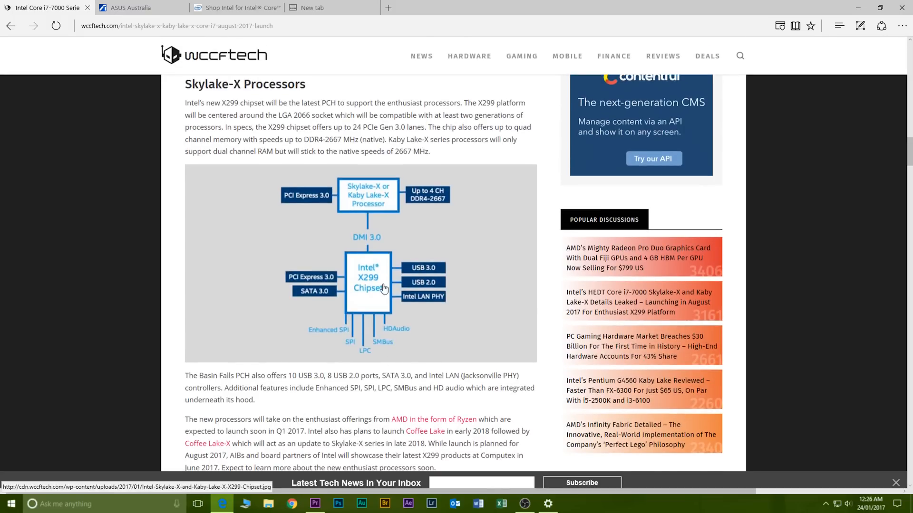
pyautogui.moveTo(425, 201)
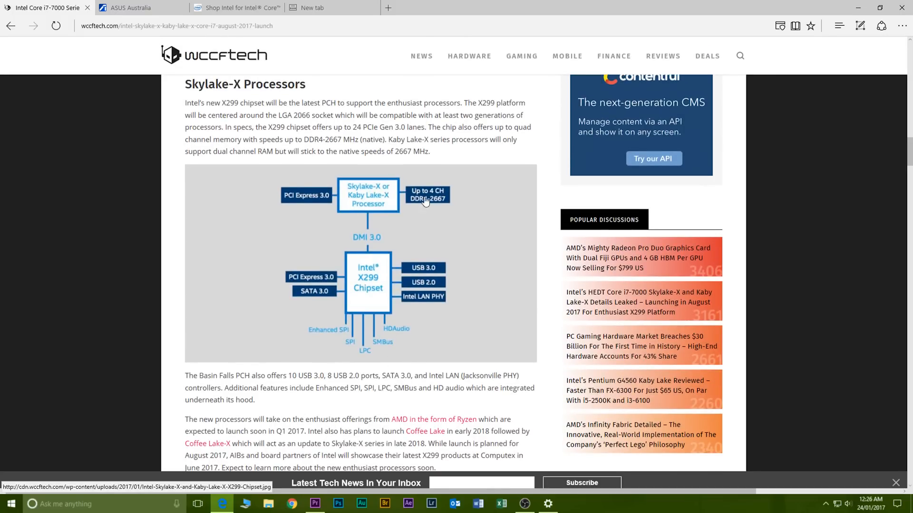
pyautogui.moveTo(391, 138)
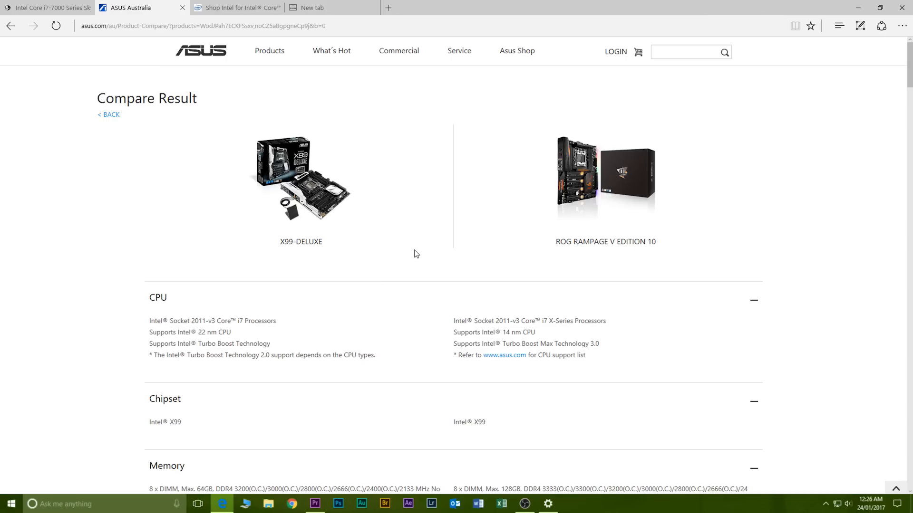
# Switch to Intel's Core i7-6950X shop page and read its overview and expert reviews.
pyautogui.scroll(-3)
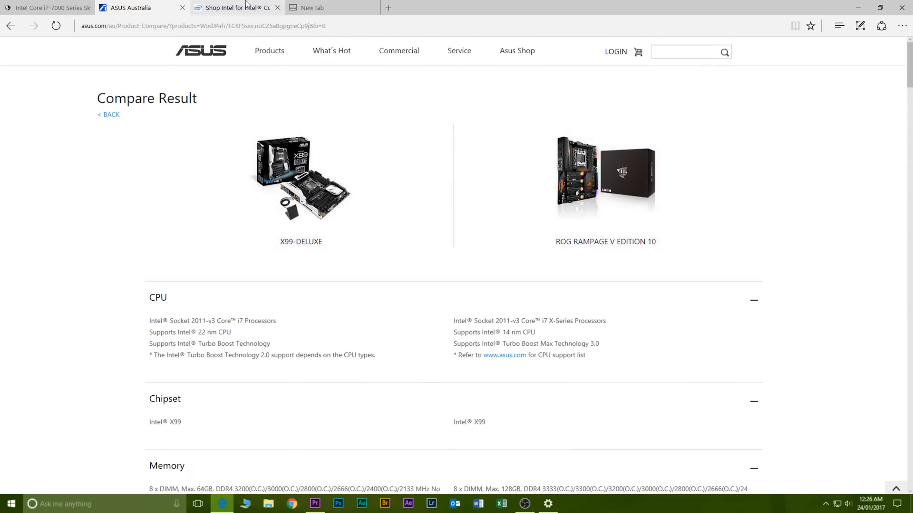
pyautogui.click(236, 8)
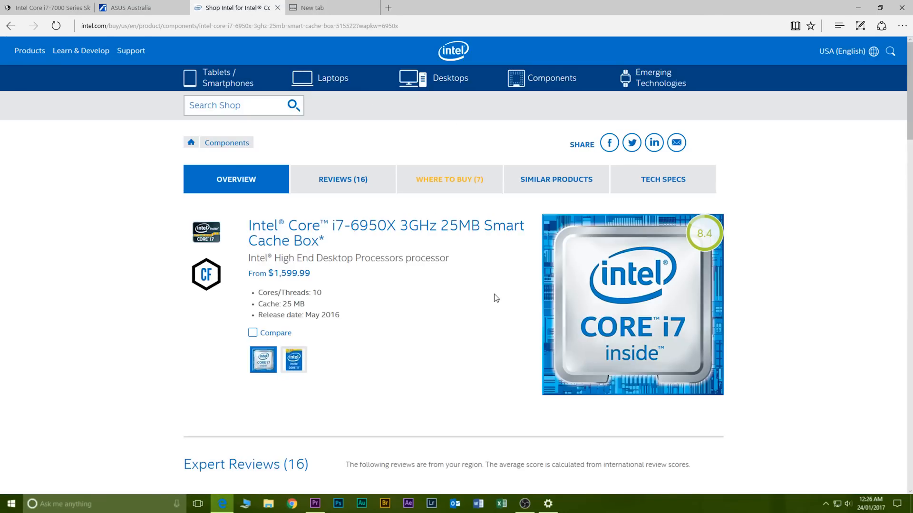
pyautogui.scroll(-3)
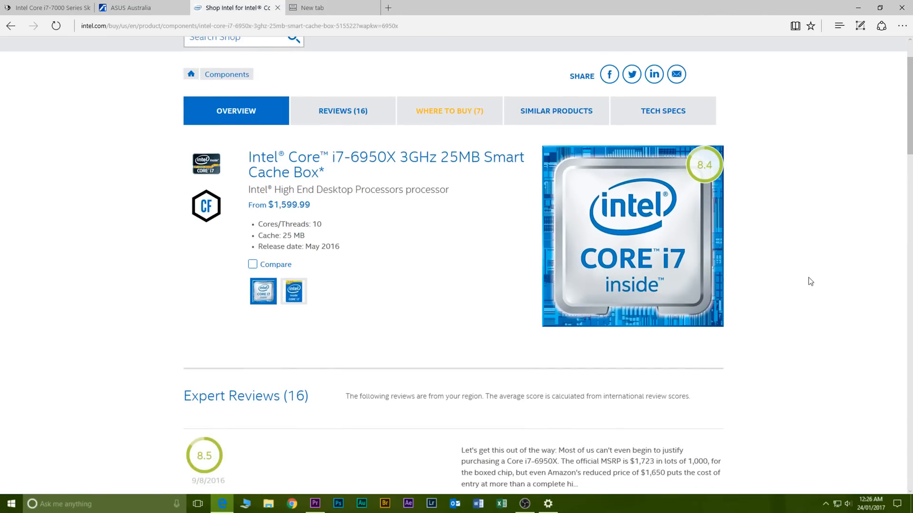
pyautogui.scroll(-3)
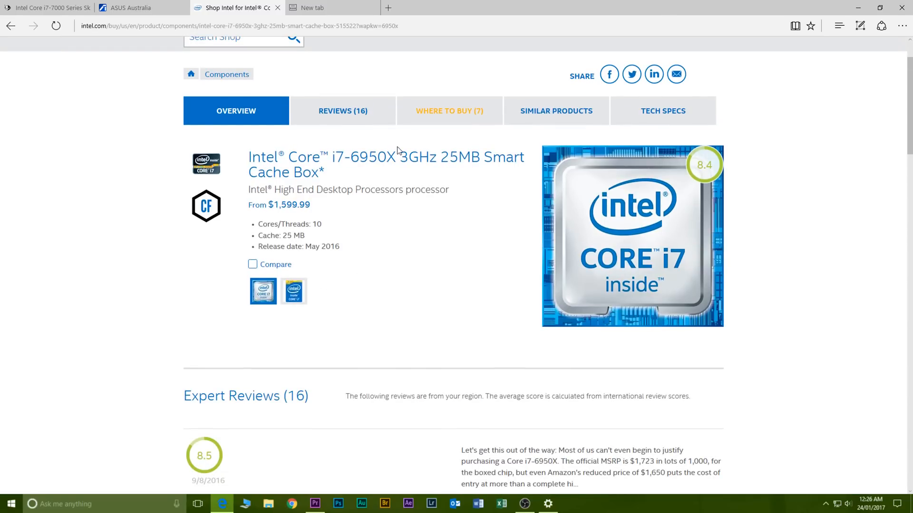
pyautogui.scroll(-3)
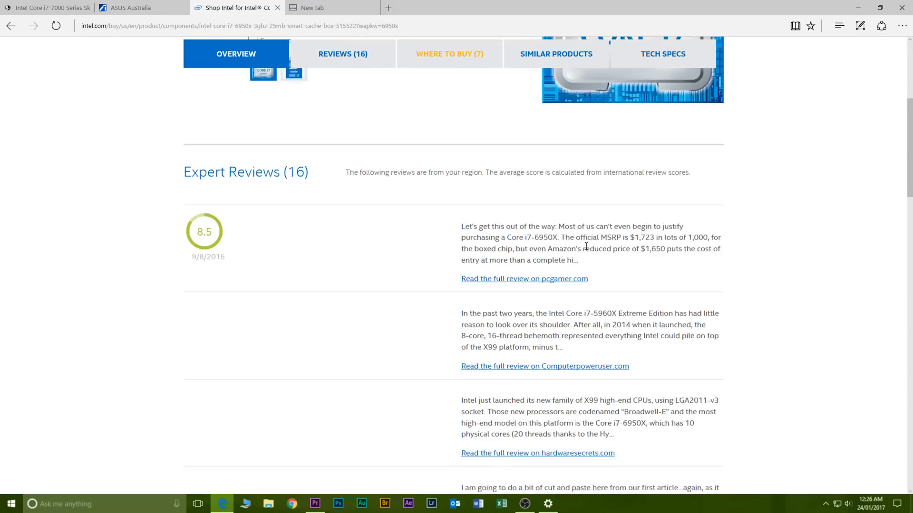
pyautogui.scroll(-3)
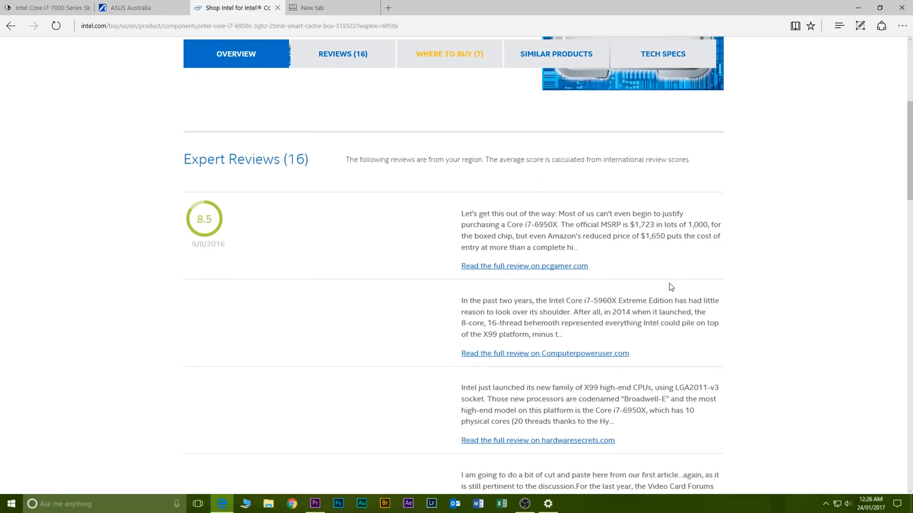
# Select the model number 6950X and scroll down to the Where to Buy prices.
pyautogui.moveTo(461, 213); pyautogui.dragTo(589, 266)
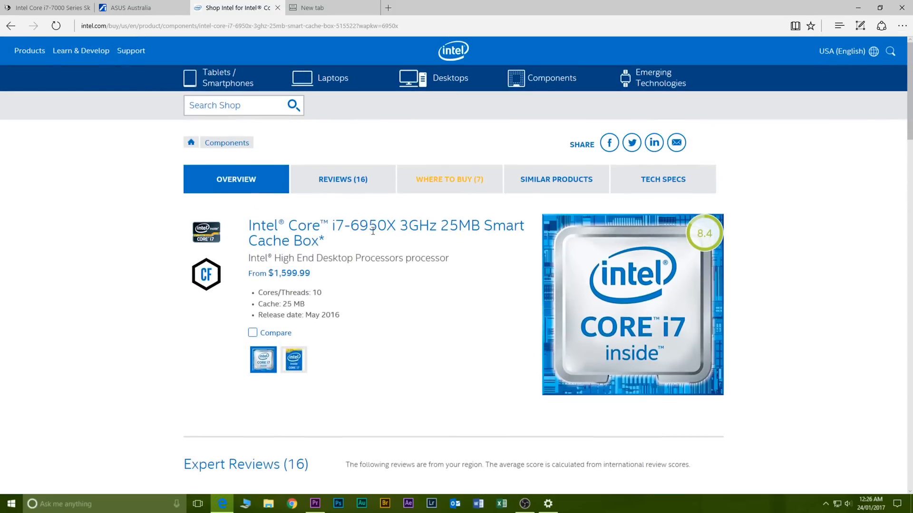
pyautogui.doubleClick(368, 226)
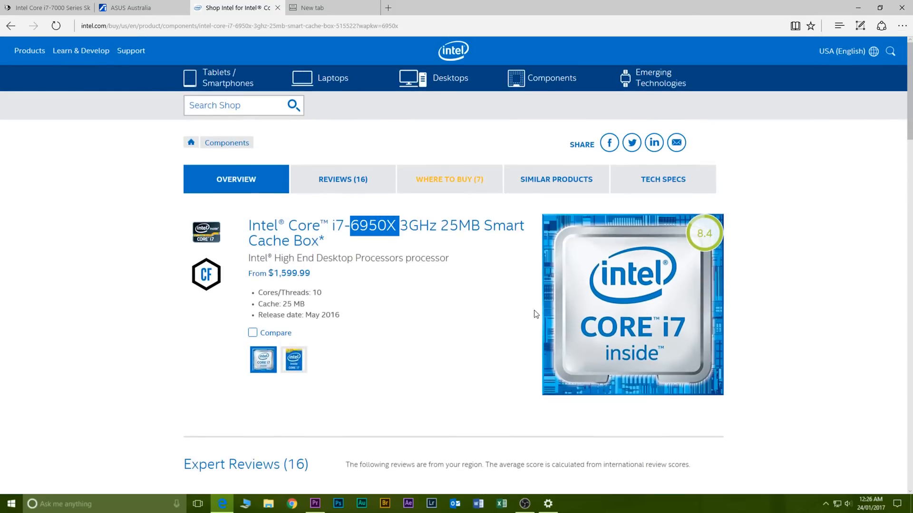
pyautogui.moveTo(522, 311)
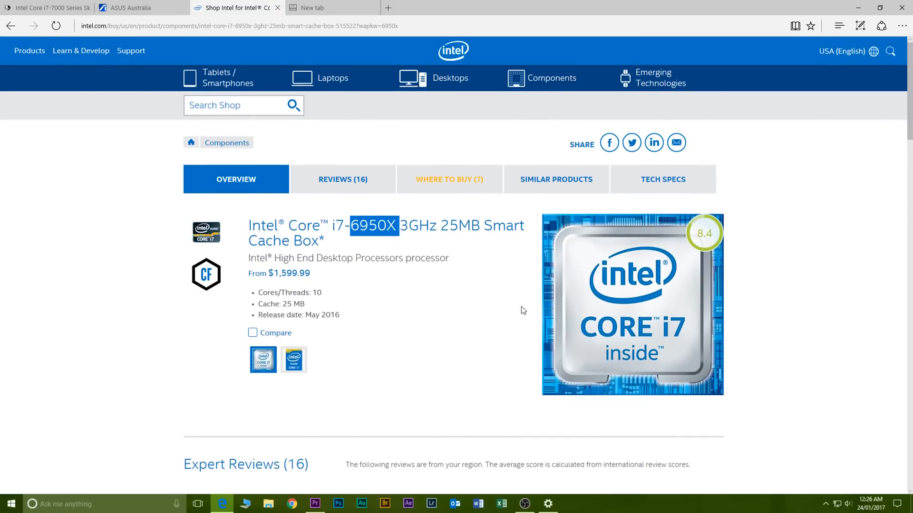
pyautogui.scroll(-3)
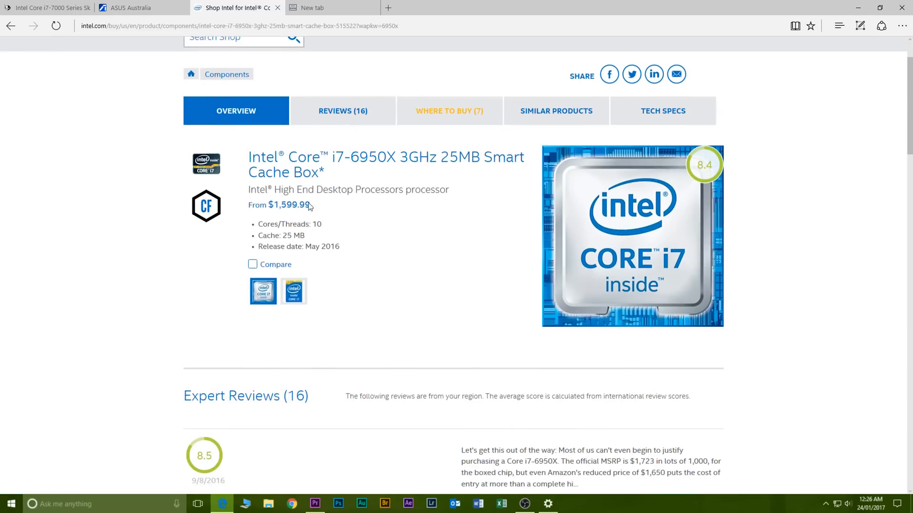
pyautogui.moveTo(258, 224); pyautogui.dragTo(339, 247)
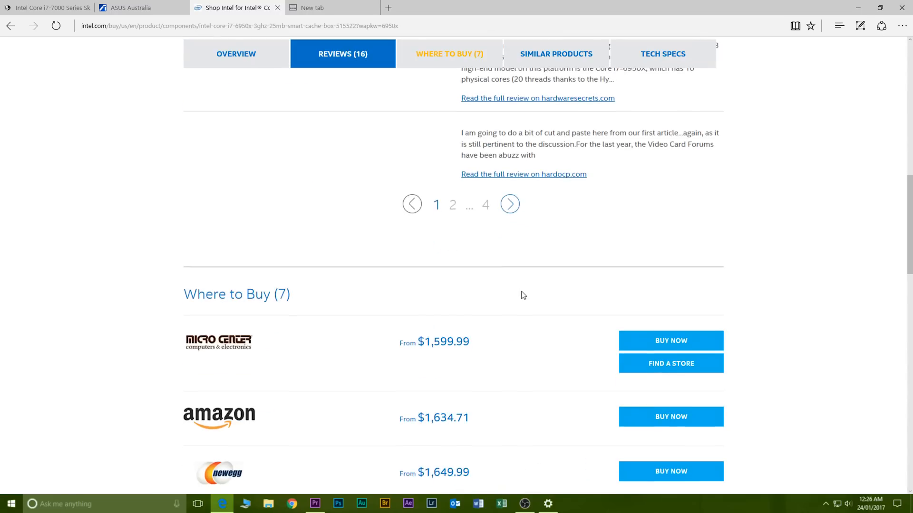
# Jump to Where to Buy and follow Micro Center's BUY NOW link for the i7-6950X.
pyautogui.click(448, 54)
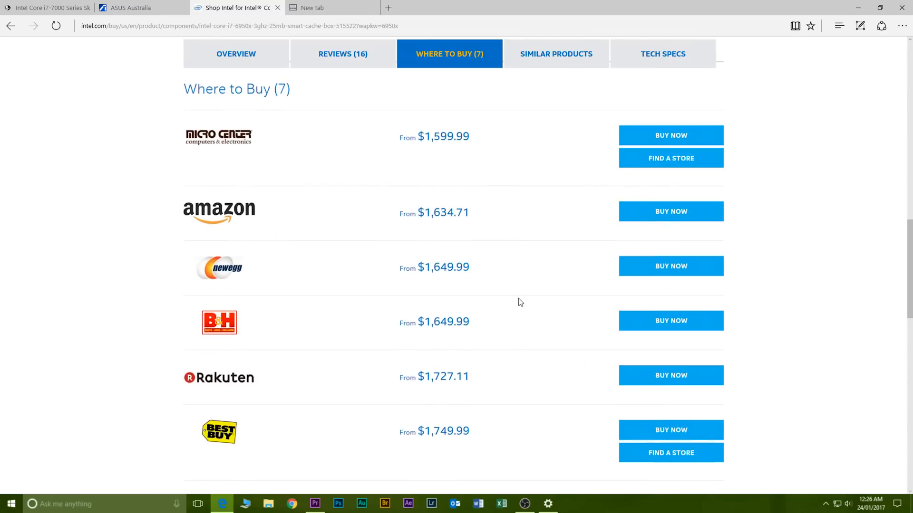
pyautogui.moveTo(216, 147)
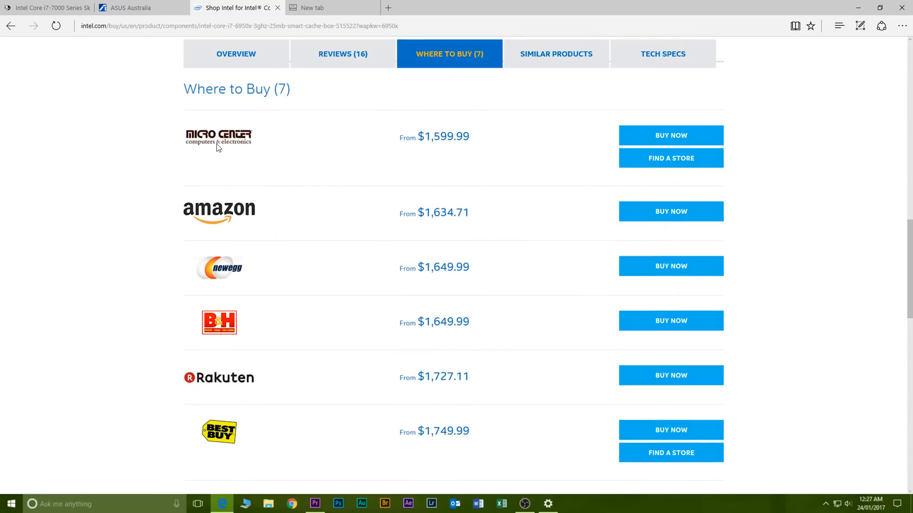
pyautogui.scroll(-3)
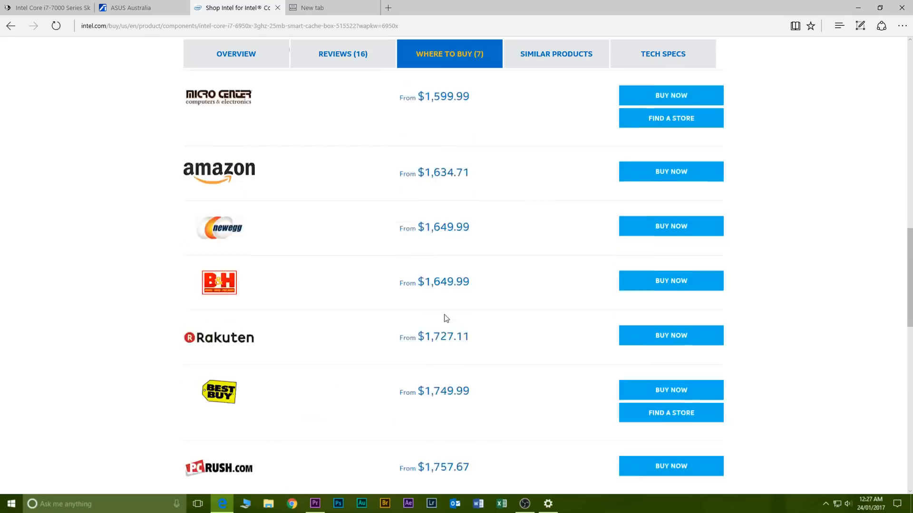
pyautogui.scroll(-3)
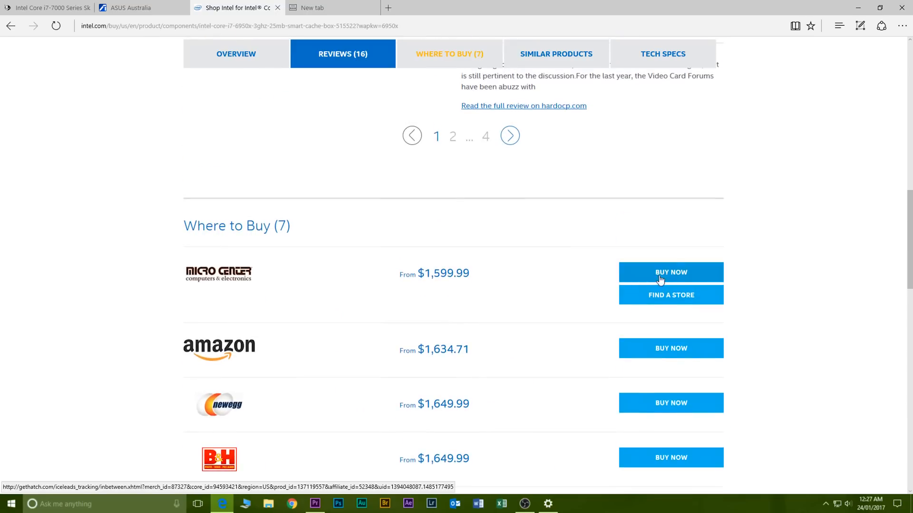
pyautogui.click(671, 272)
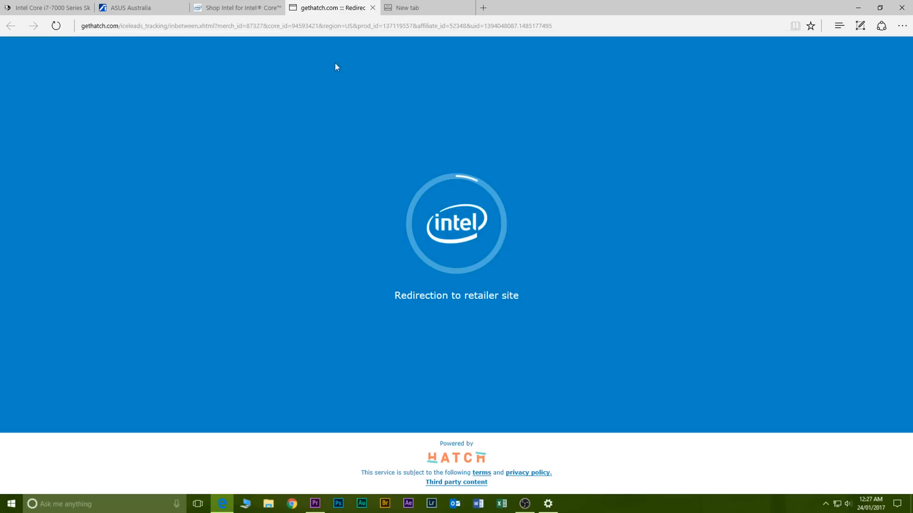
# View Micro Center's $1,599.99 i7-6950X boxed listing, then return to Intel's retailer list.
pyautogui.click(236, 7)
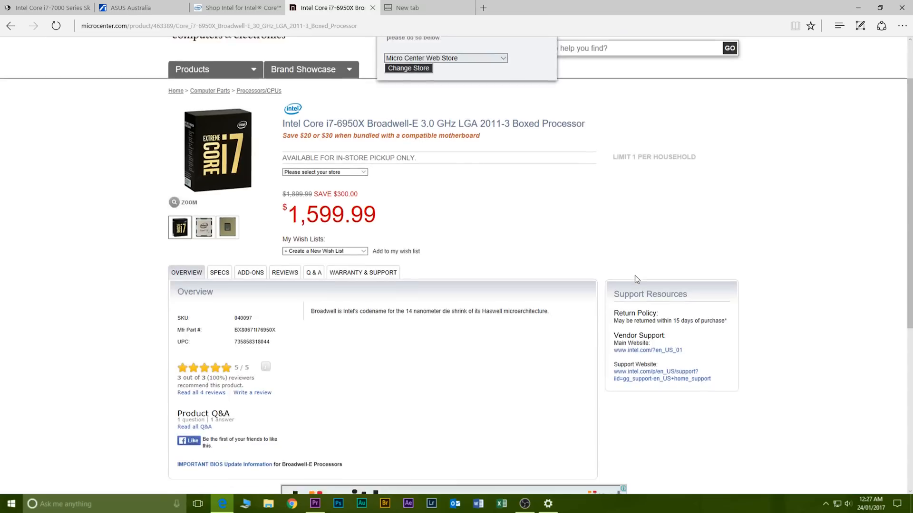
pyautogui.click(324, 171)
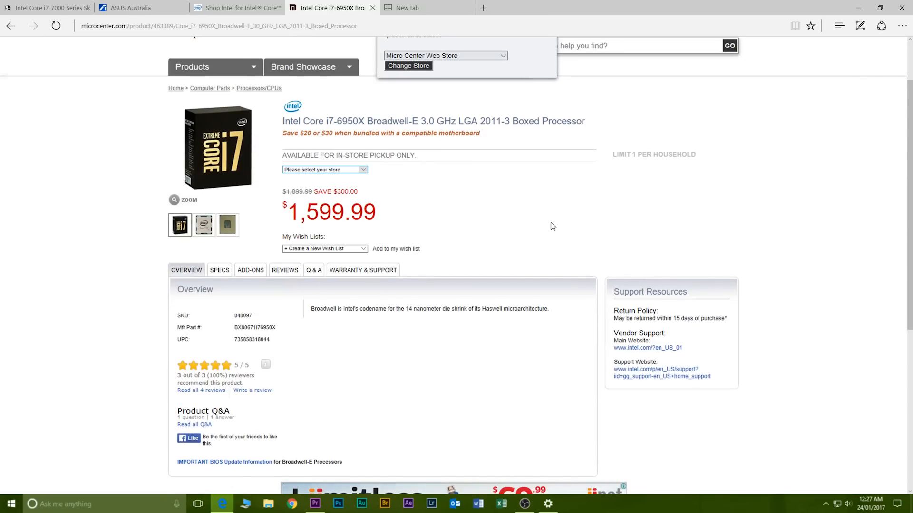
pyautogui.scroll(-3)
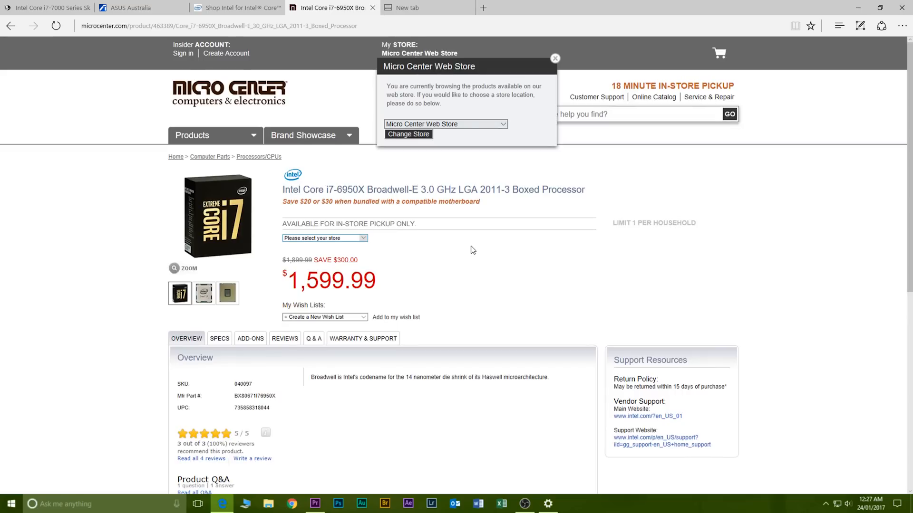
pyautogui.click(233, 7)
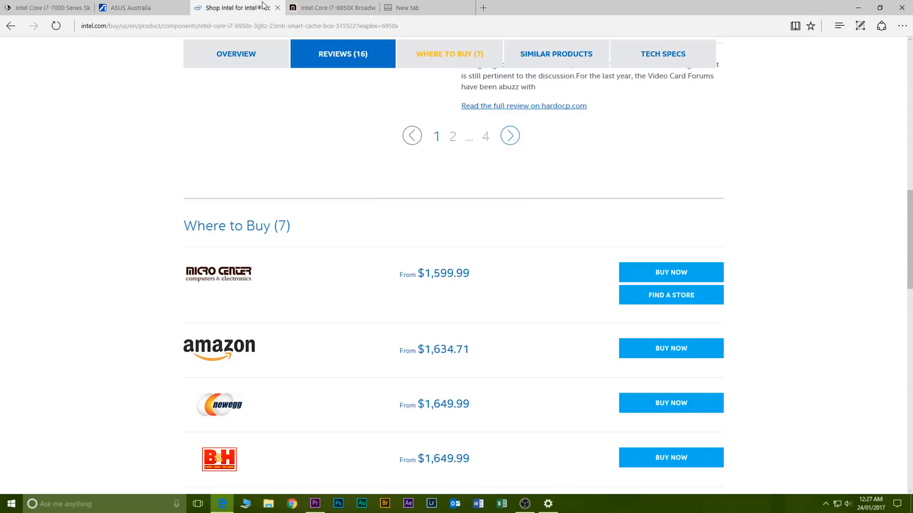
# Take the ASUS tab to its Australian home page, then show the WCCFtech Skylake-X article.
pyautogui.click(134, 7)
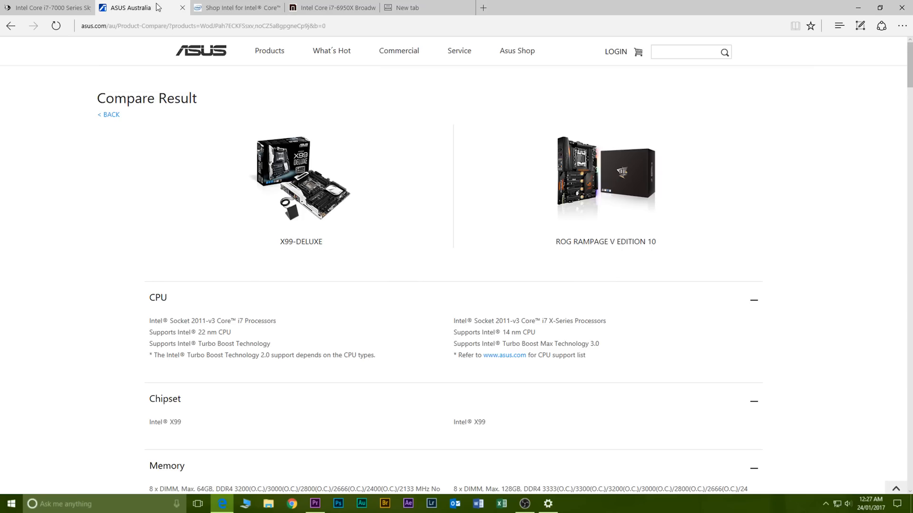
pyautogui.click(200, 51)
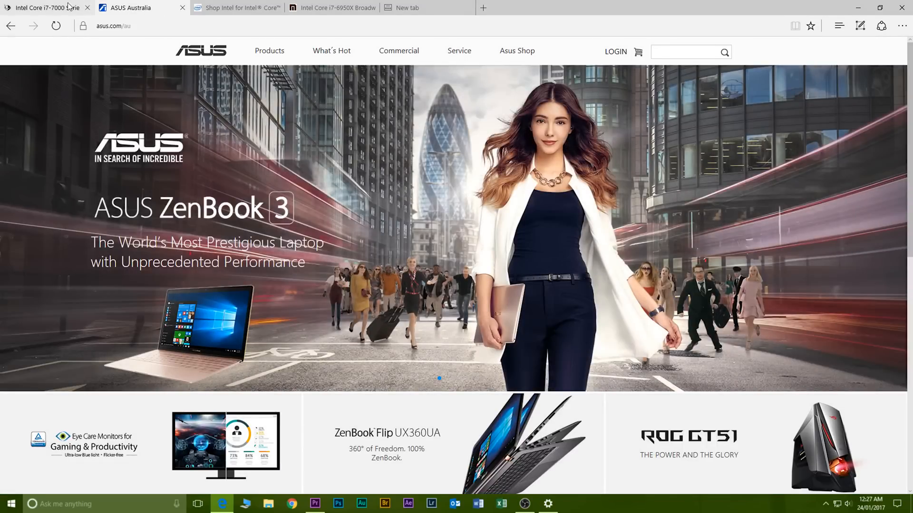
pyautogui.click(44, 8)
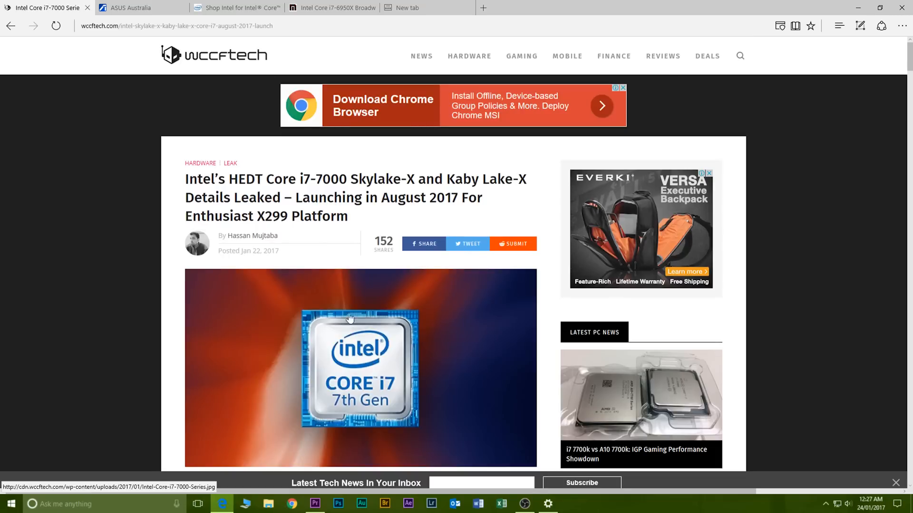
pyautogui.click(236, 8)
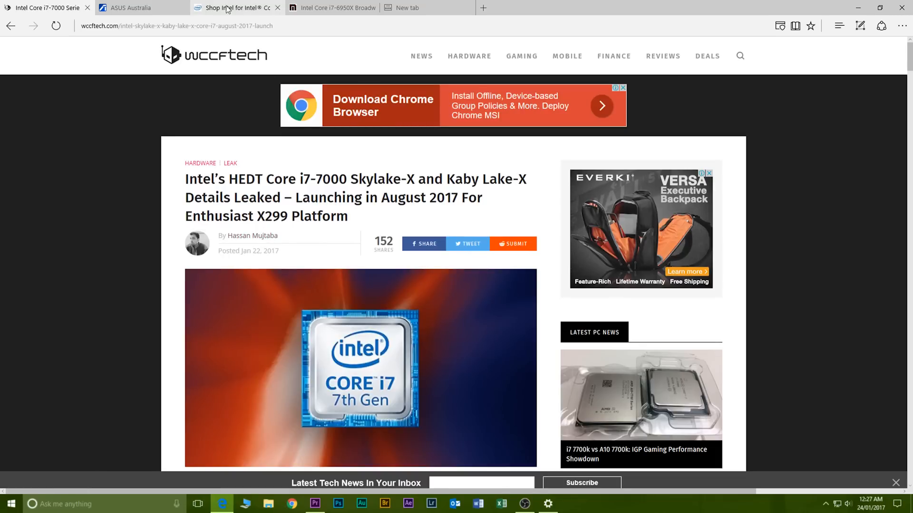